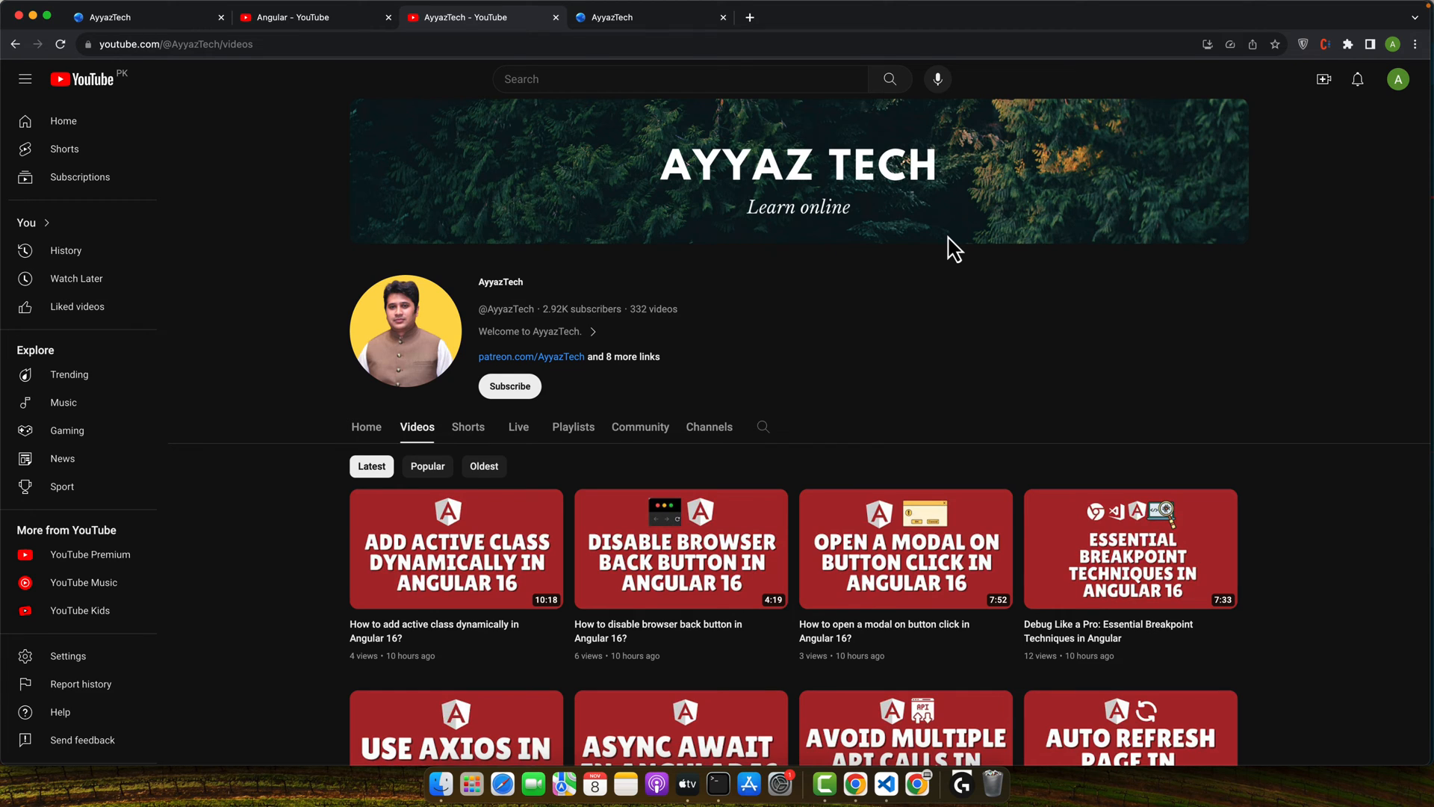
Bring up the Terminal window and discard the half-typed 'ng new' command
left_click(718, 784)
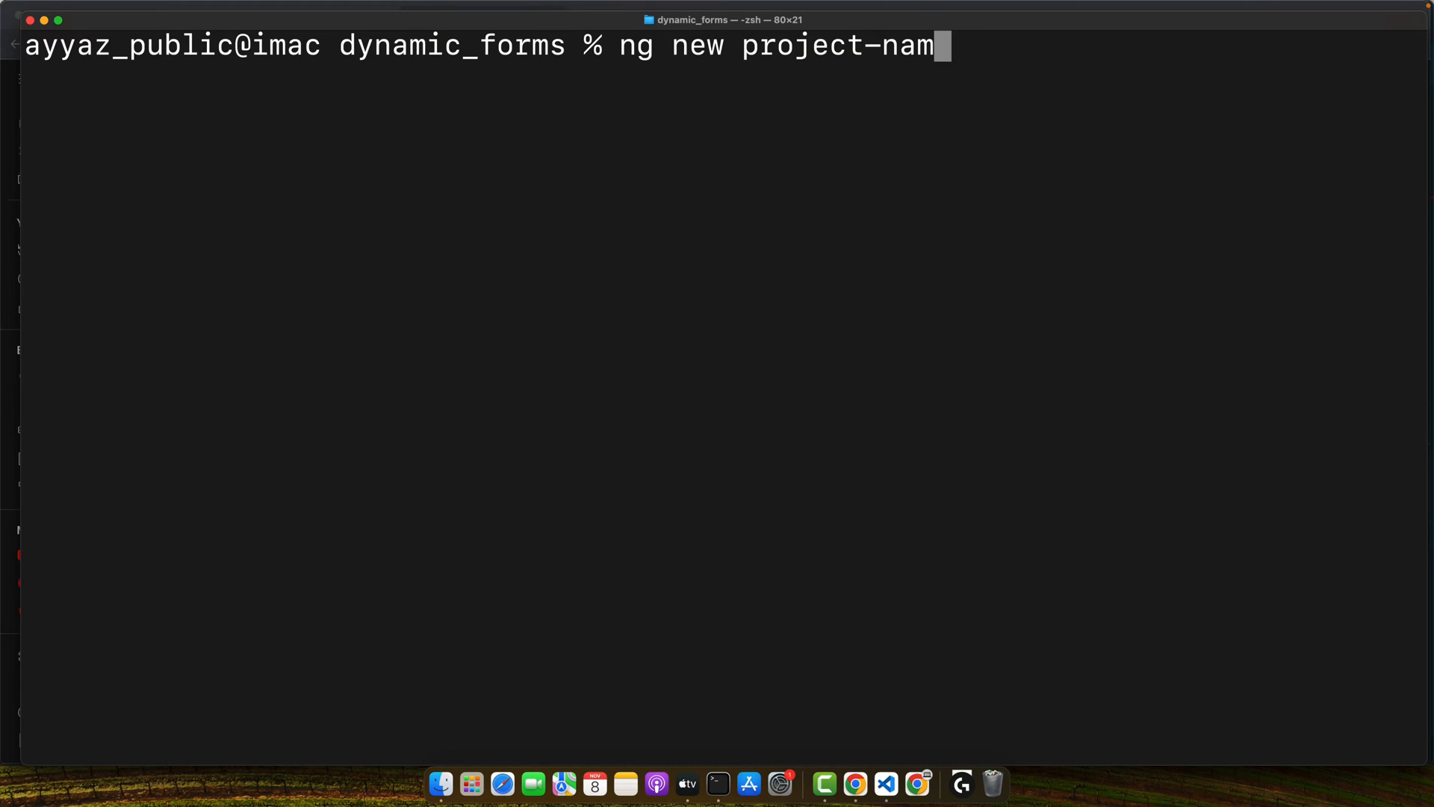
key("ctrl+u")
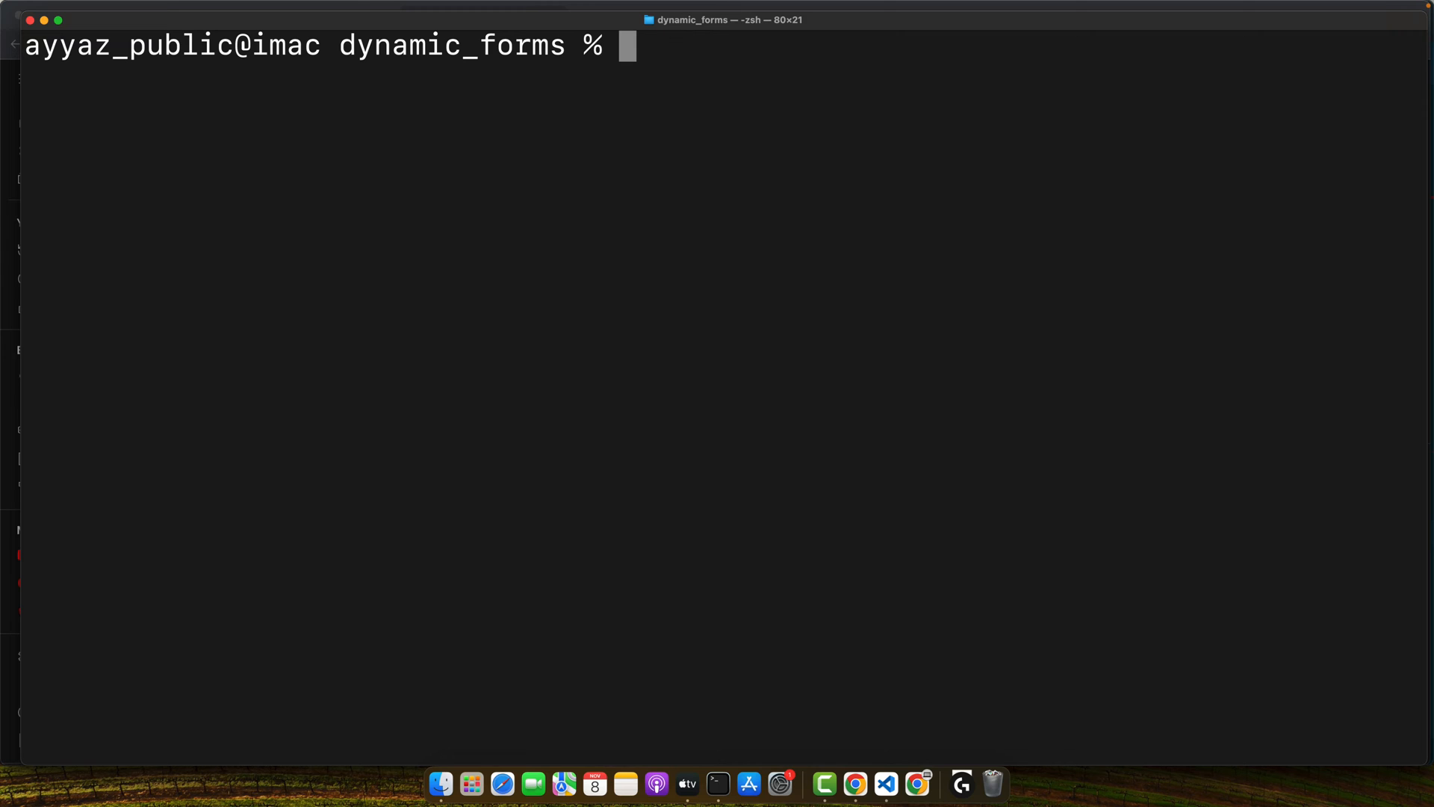
mouse_move(817, 644)
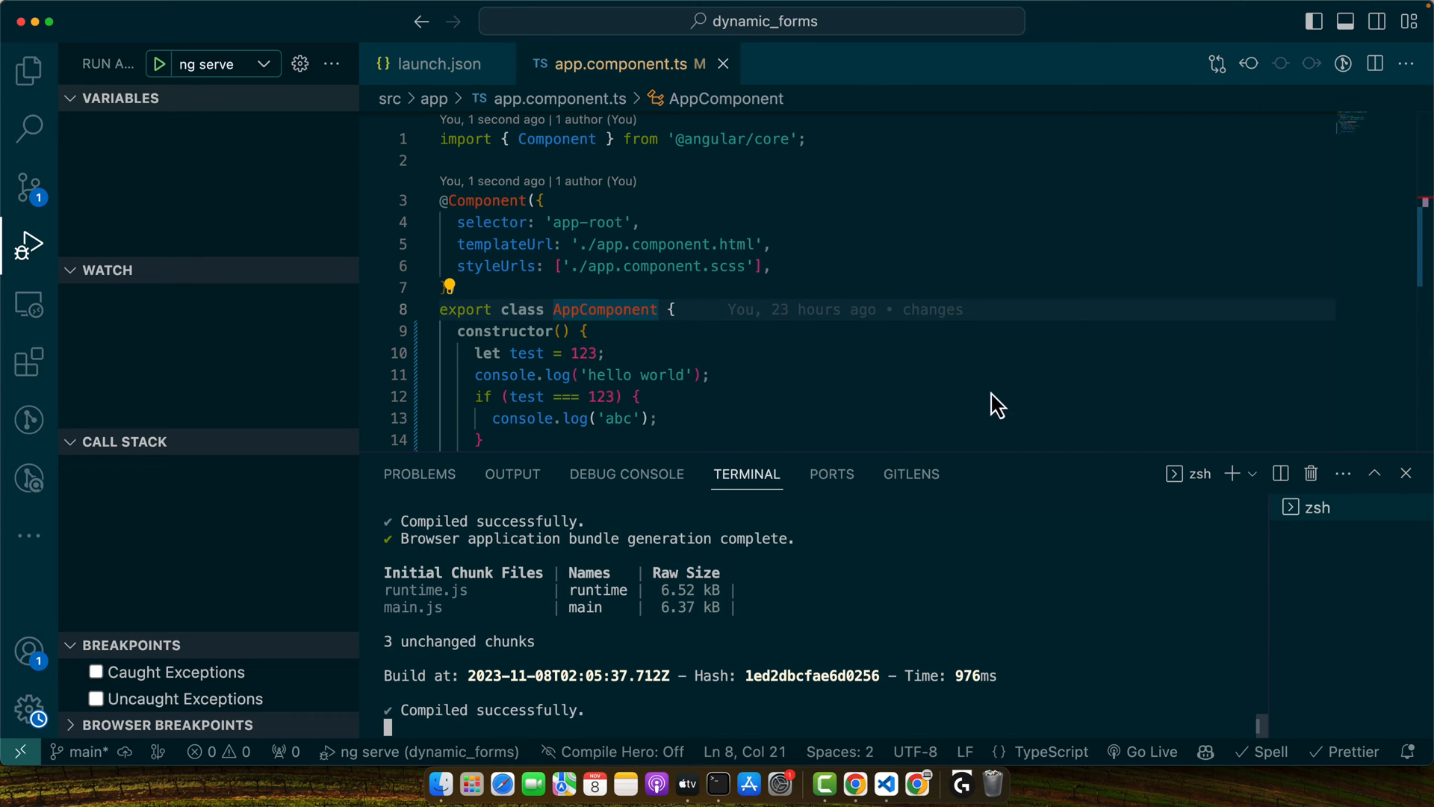
Show the dynamic_forms project file tree in the Explorer
left_click(28, 70)
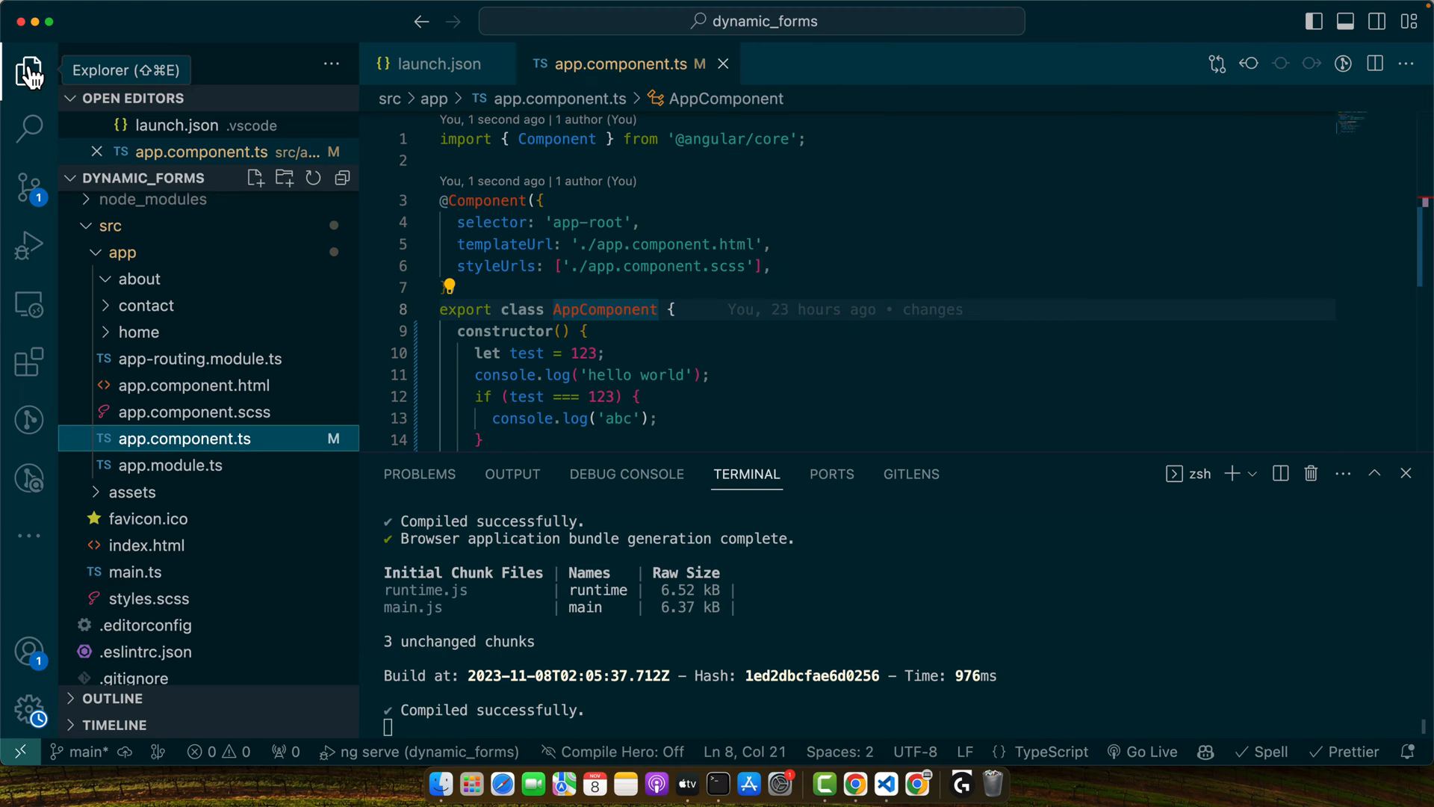
mouse_move(1224, 466)
type("npm install @ngx-")
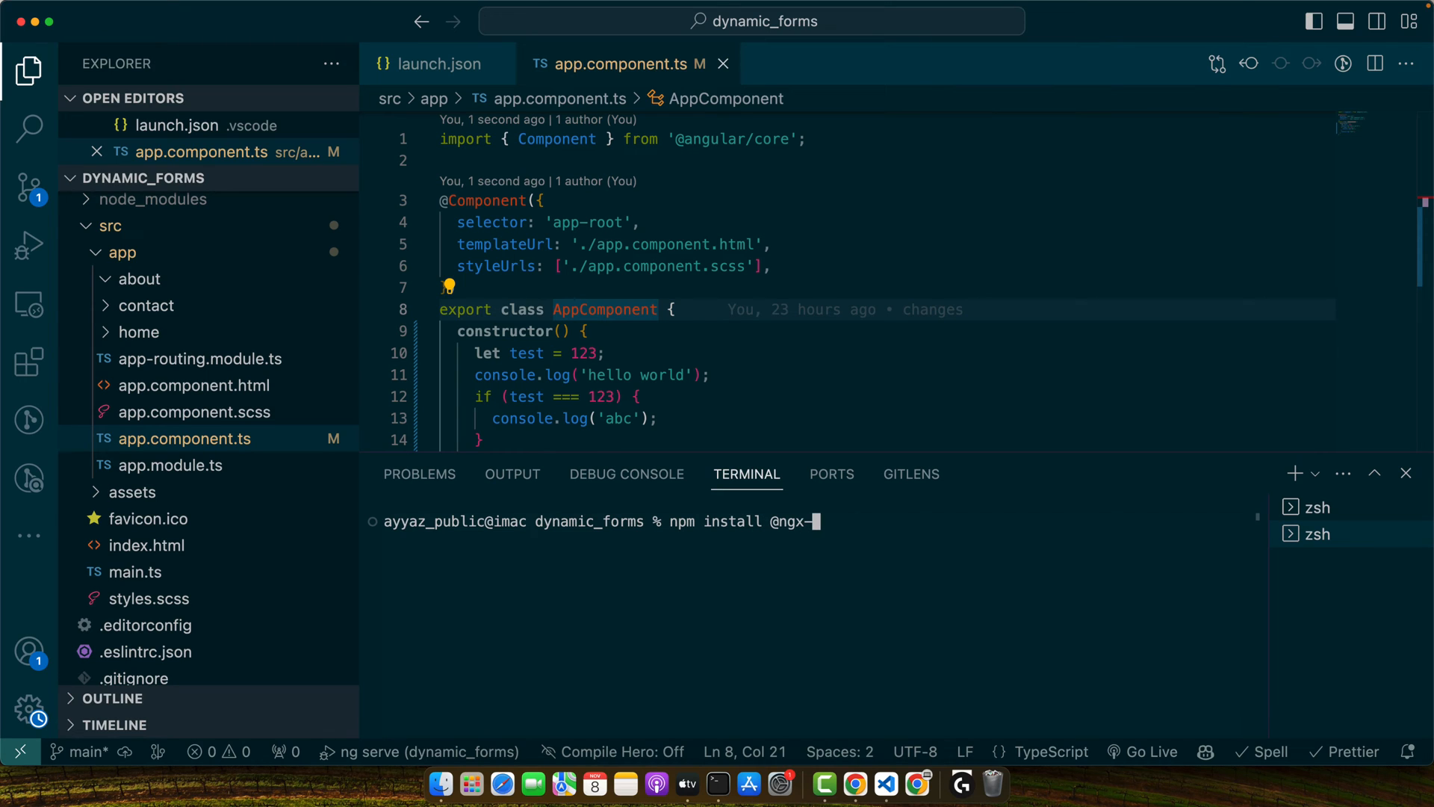
type("translate/core @ngx-translate/http-loader")
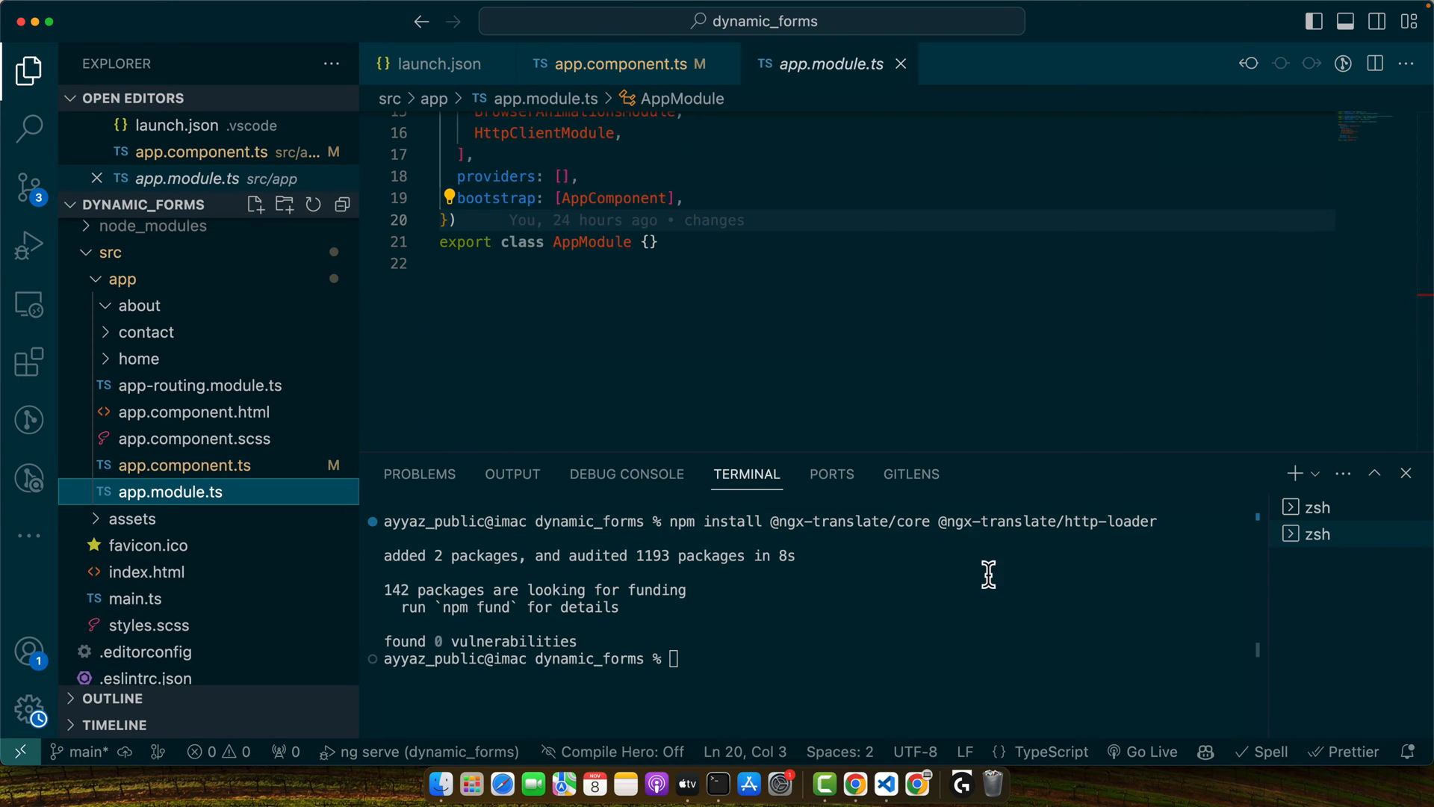
mouse_move(1035, 512)
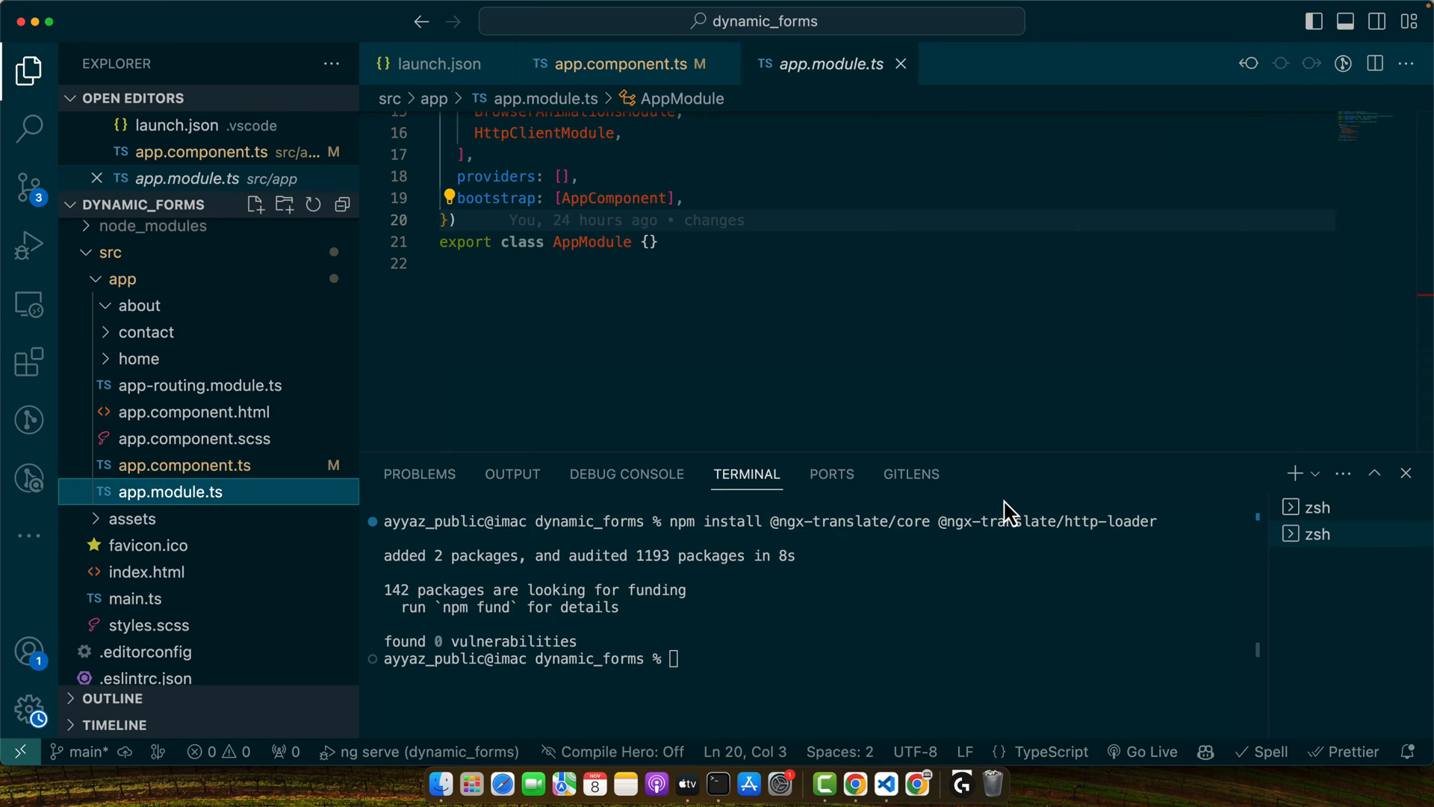
Import the ngx-translate modules and add TranslateModule.forRoot to the module imports
scroll("up", 3)
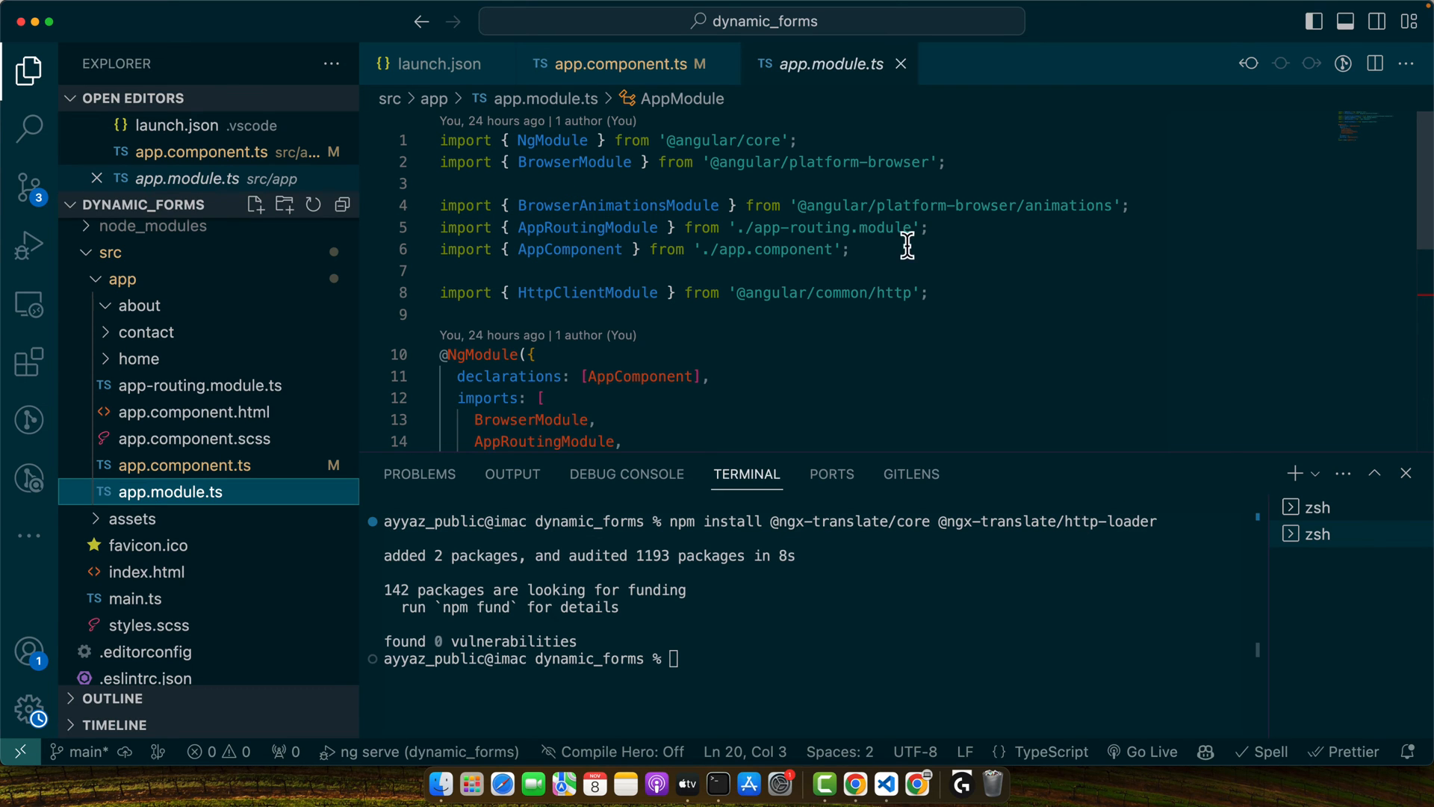
type("import { TranslateHttpLoader } from '@ngx-translate/http-loader';")
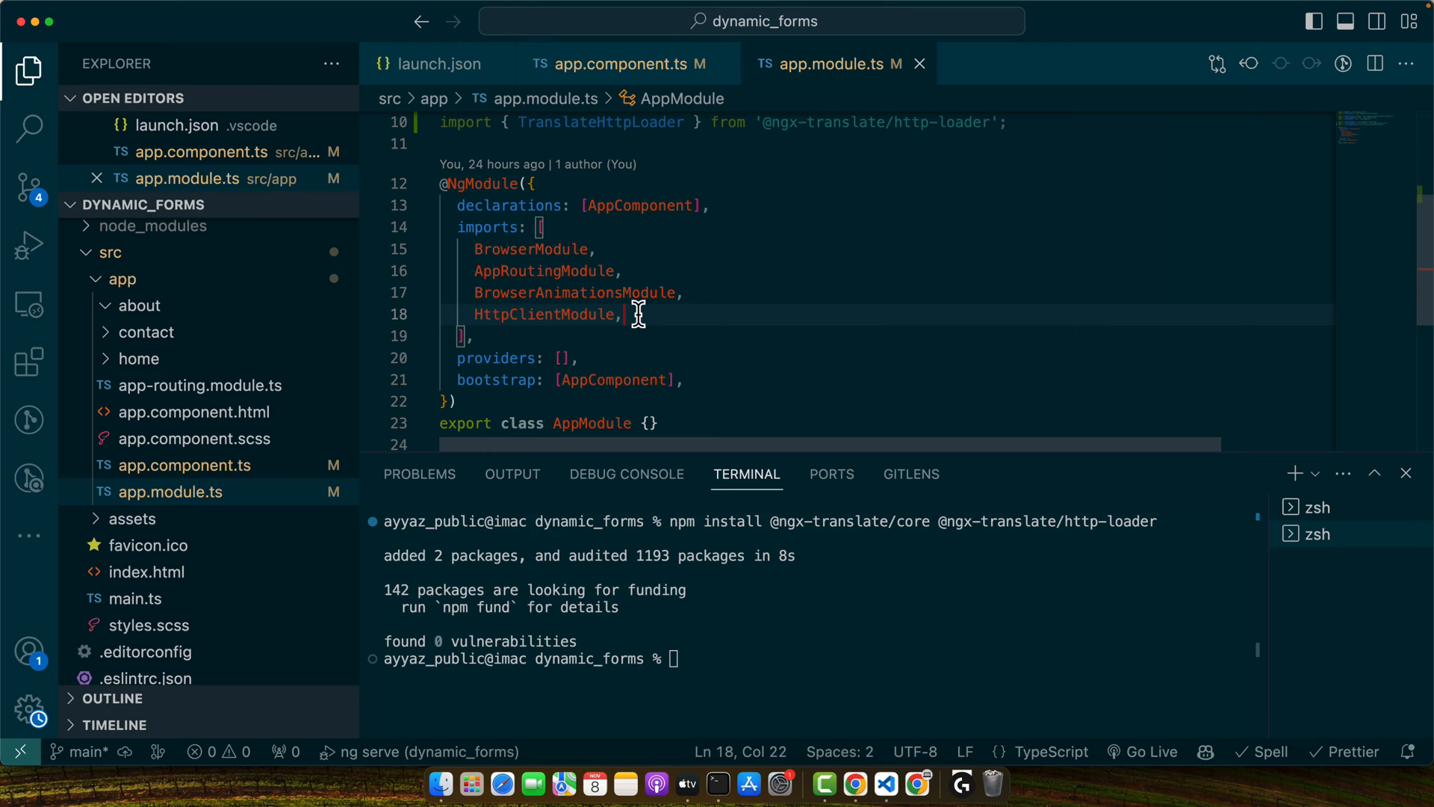
type("TranslateModule.forRoot({")
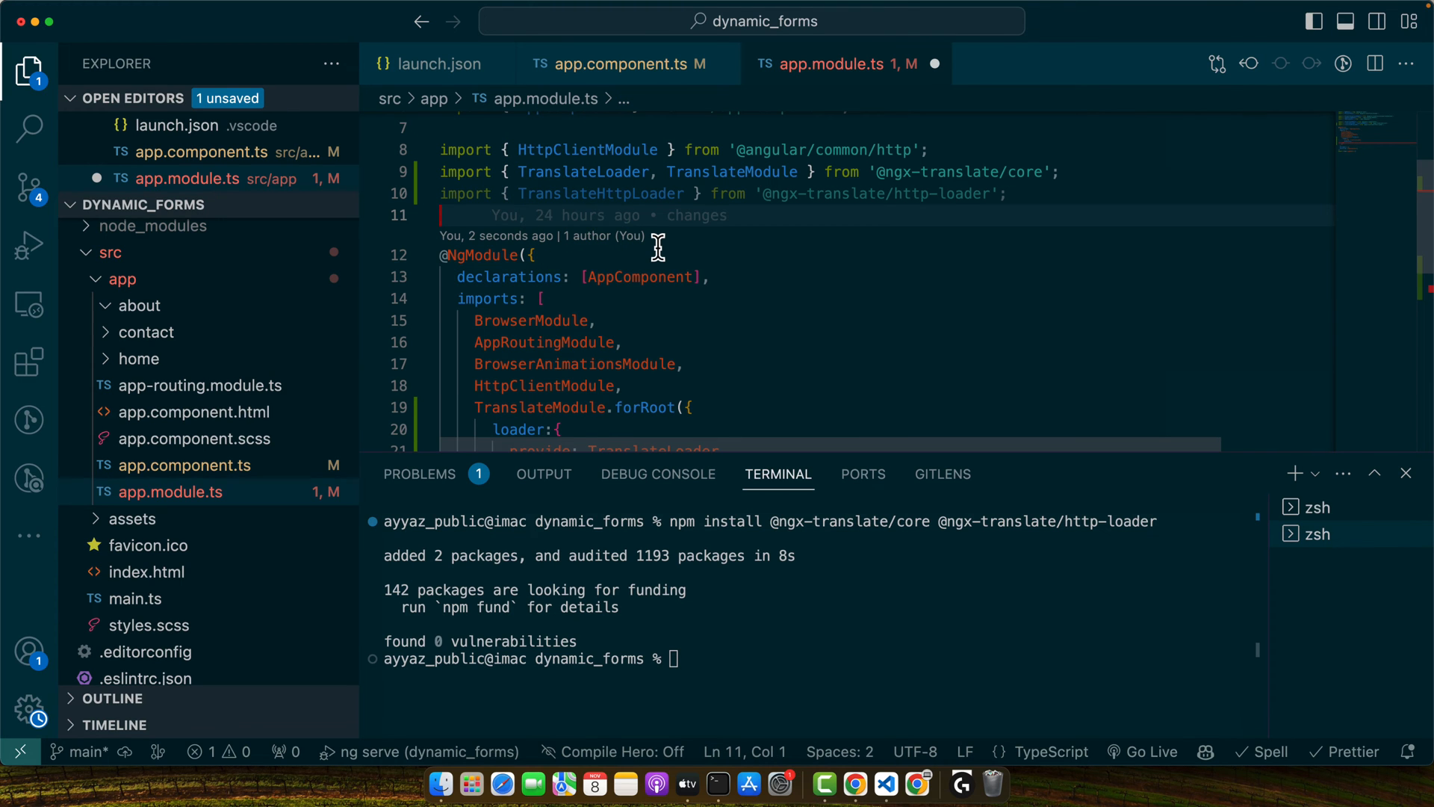
Add an exported HttpLoaderFactory function and reference it as the loader's useFactory
type("export")
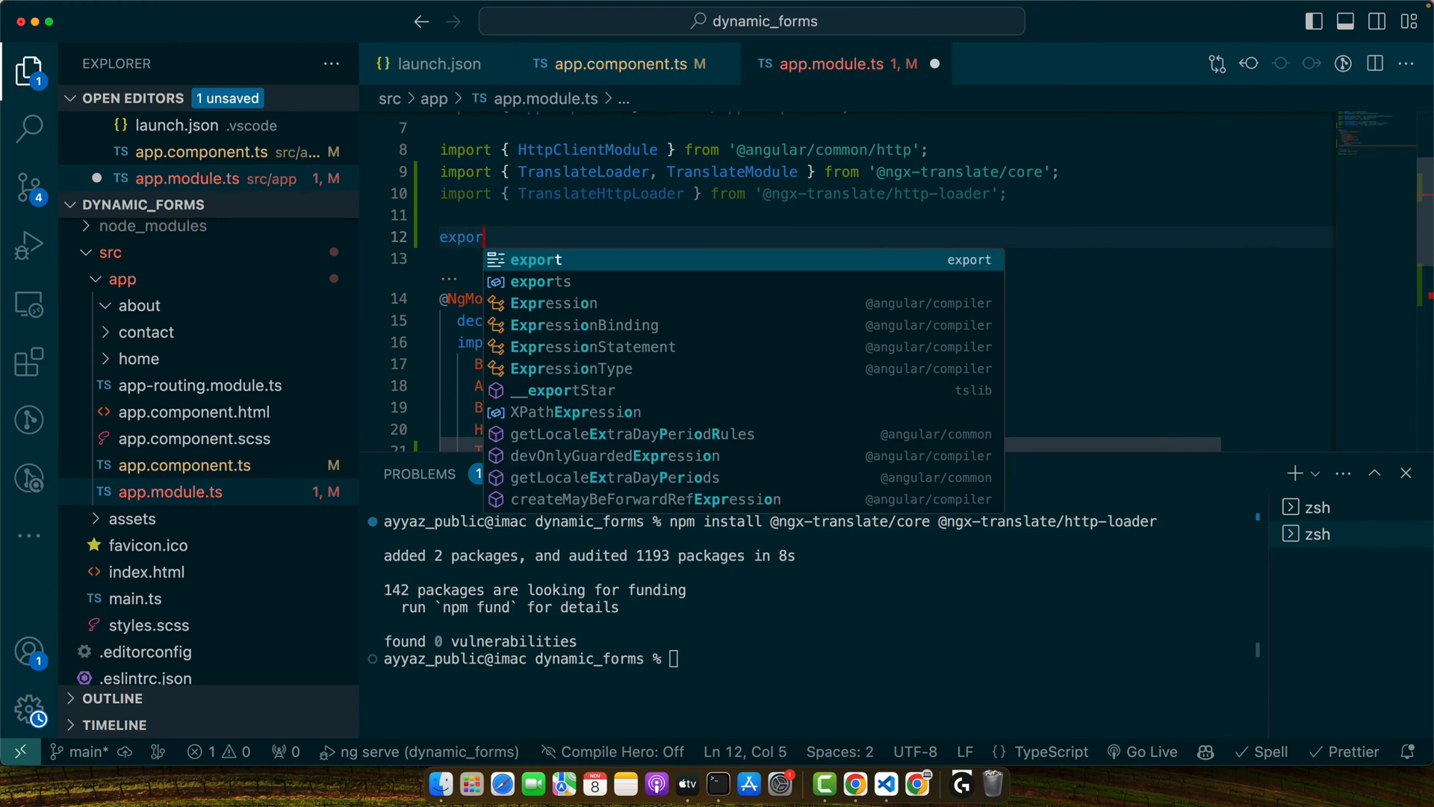
type("function HttpLoaderFactory(http:HttpClient){")
left_click(885, 258)
type("return new TranslateHttpLoader(http);")
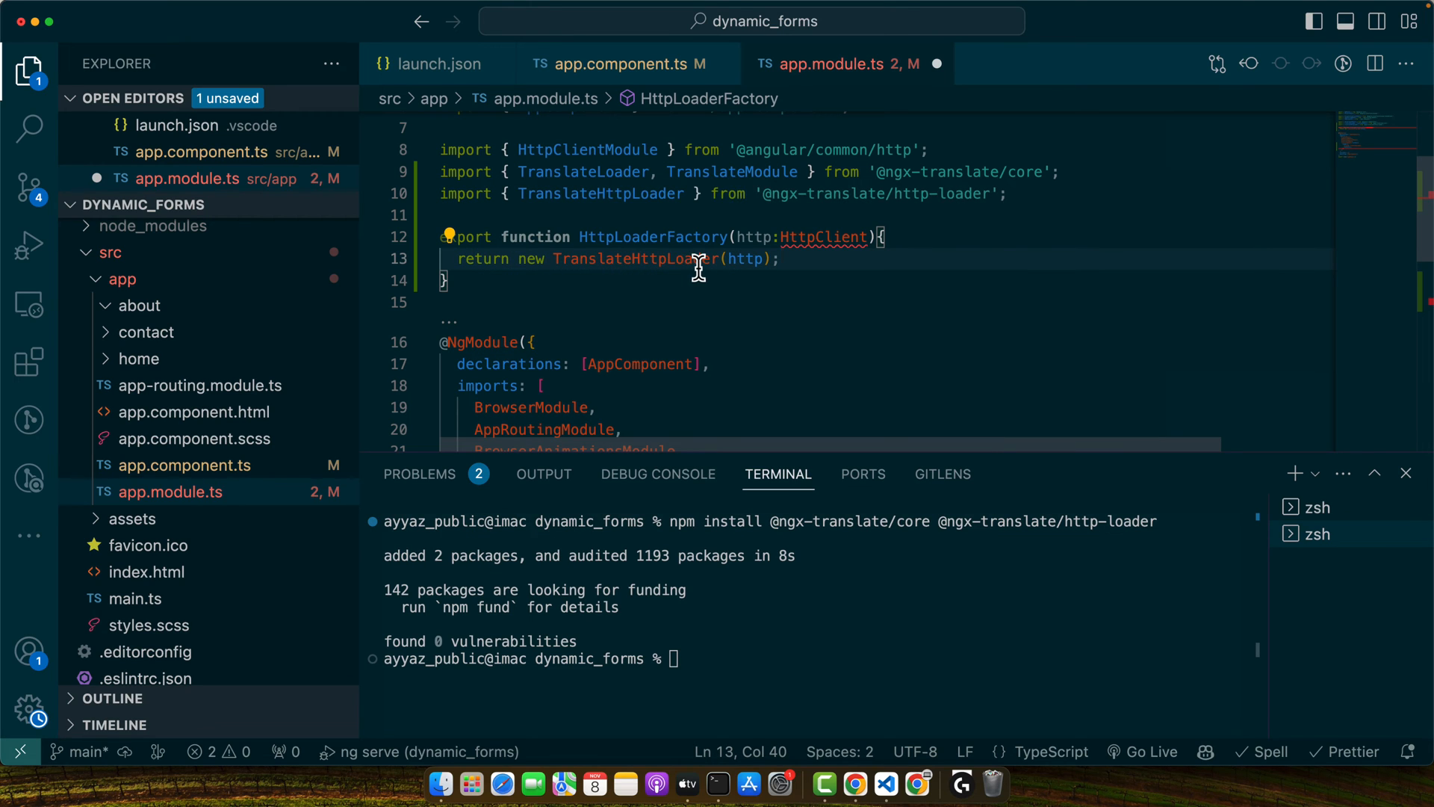
double_click(747, 258)
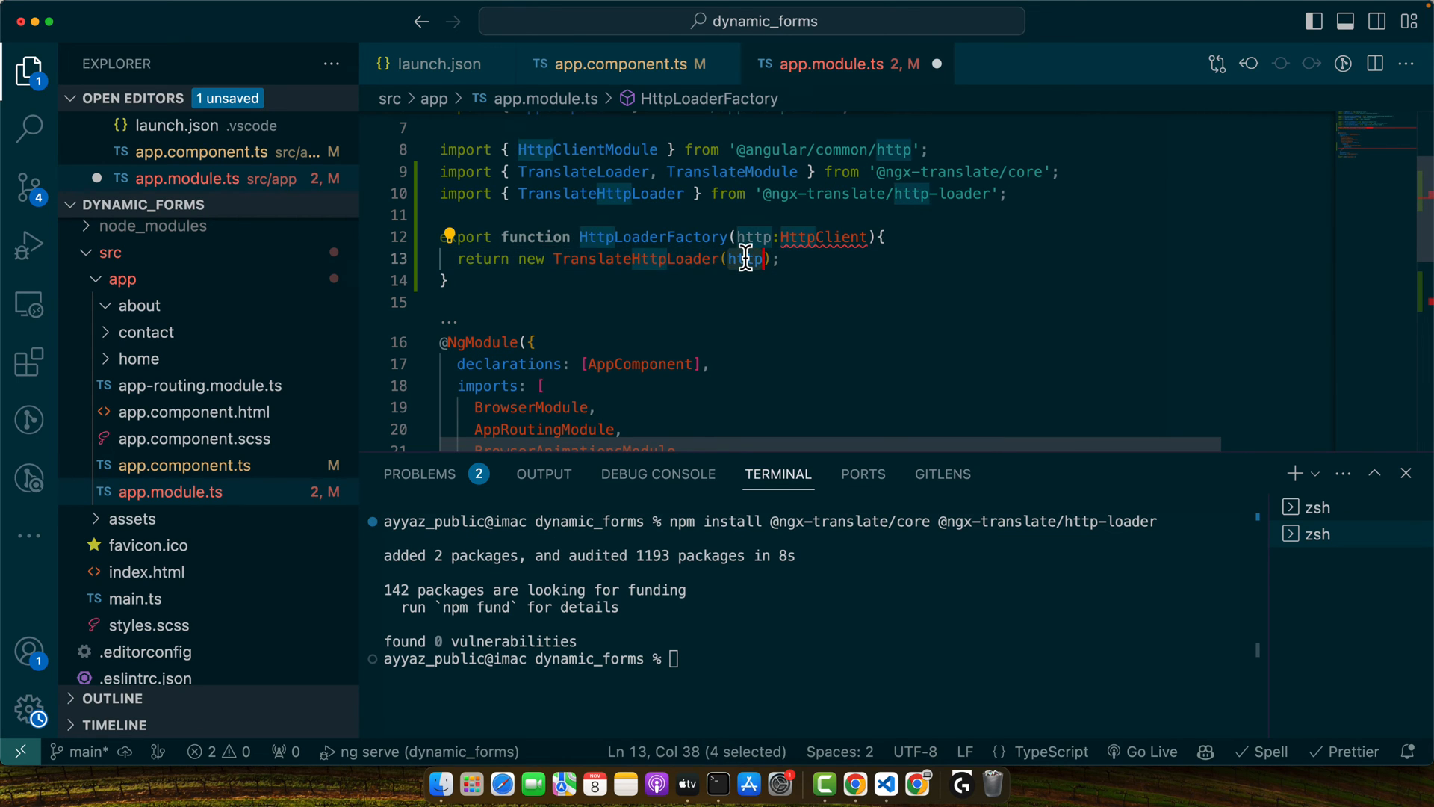
left_click(808, 238)
type("useFactory:")
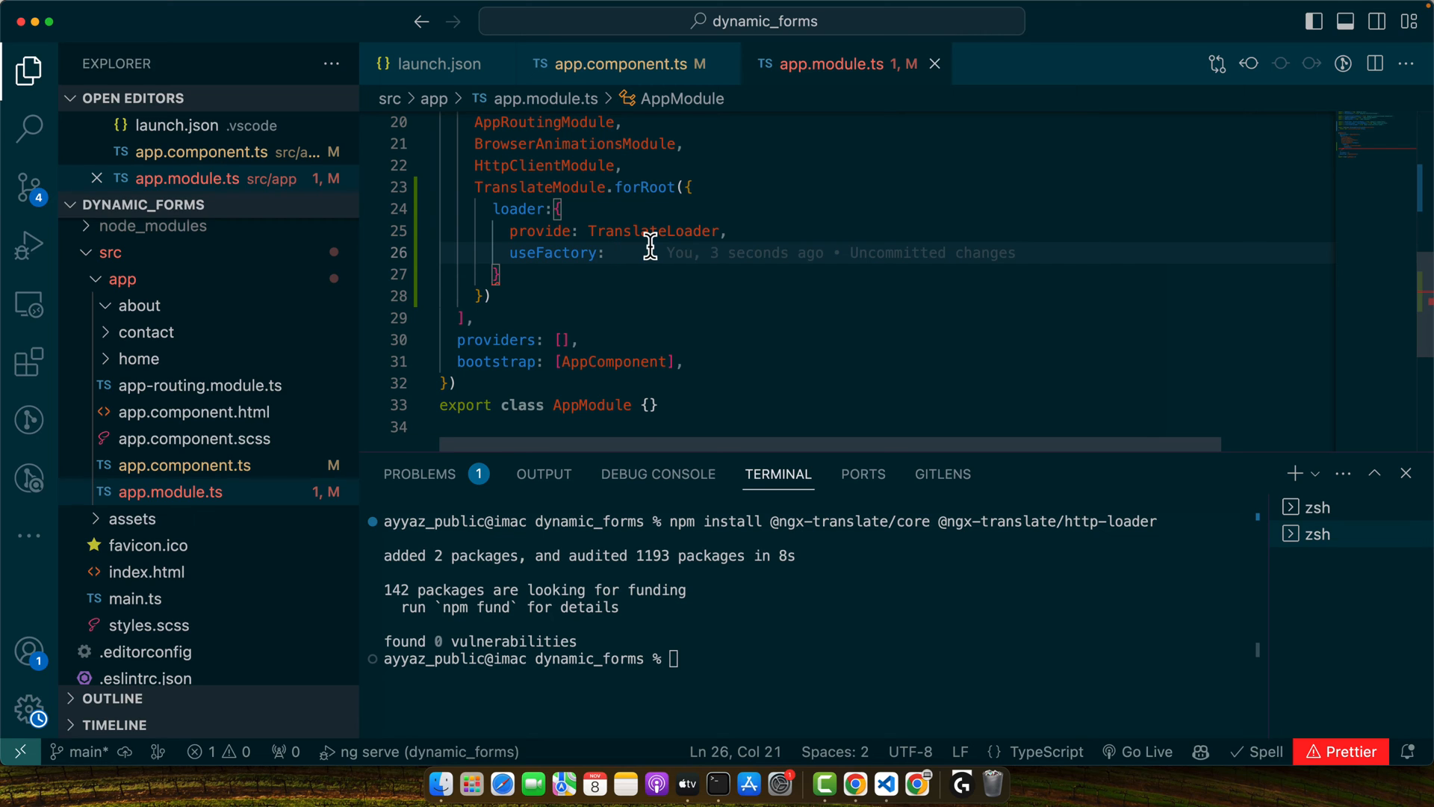
type("HttpLoaderFactory,")
type("deps: [HttpClient],")
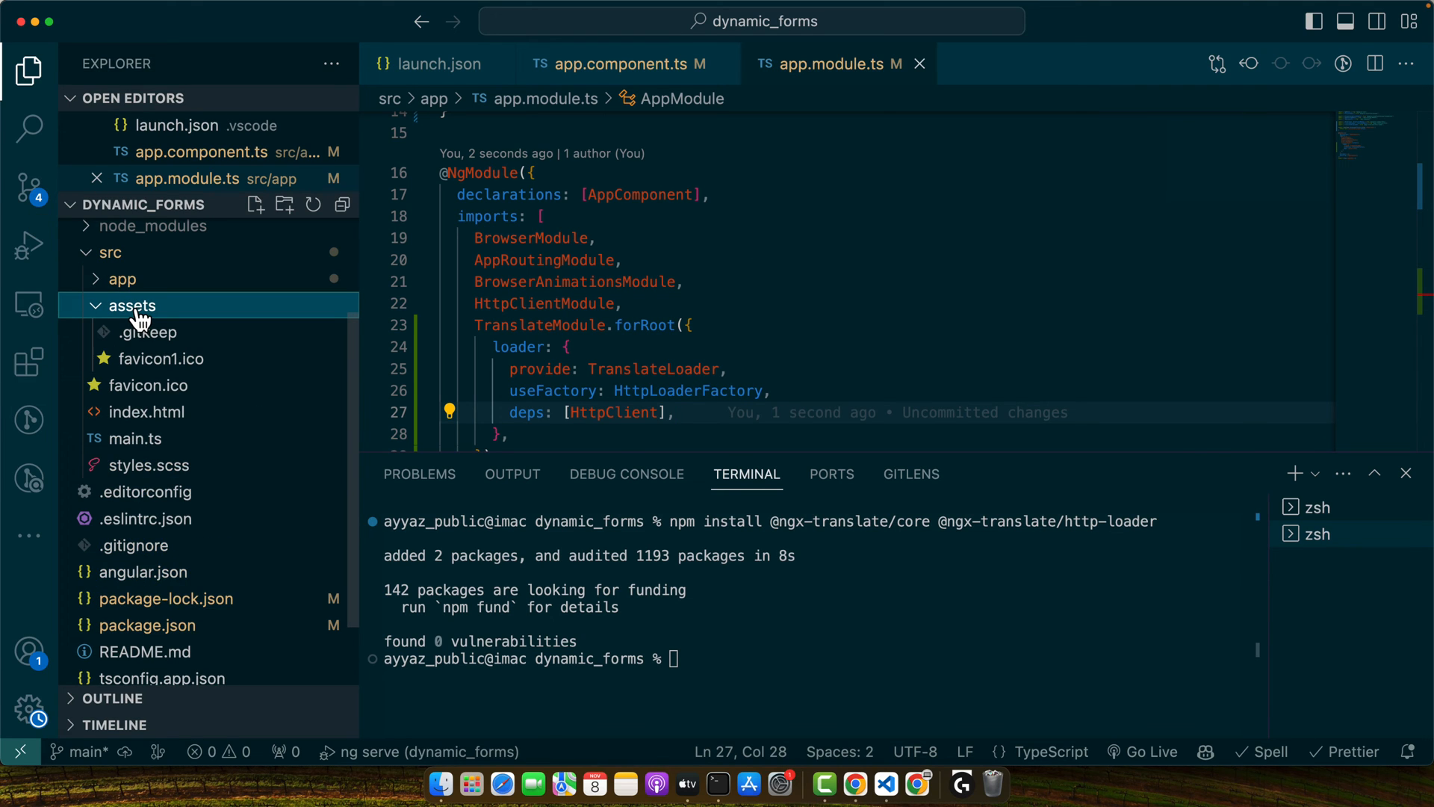
mouse_move(202, 357)
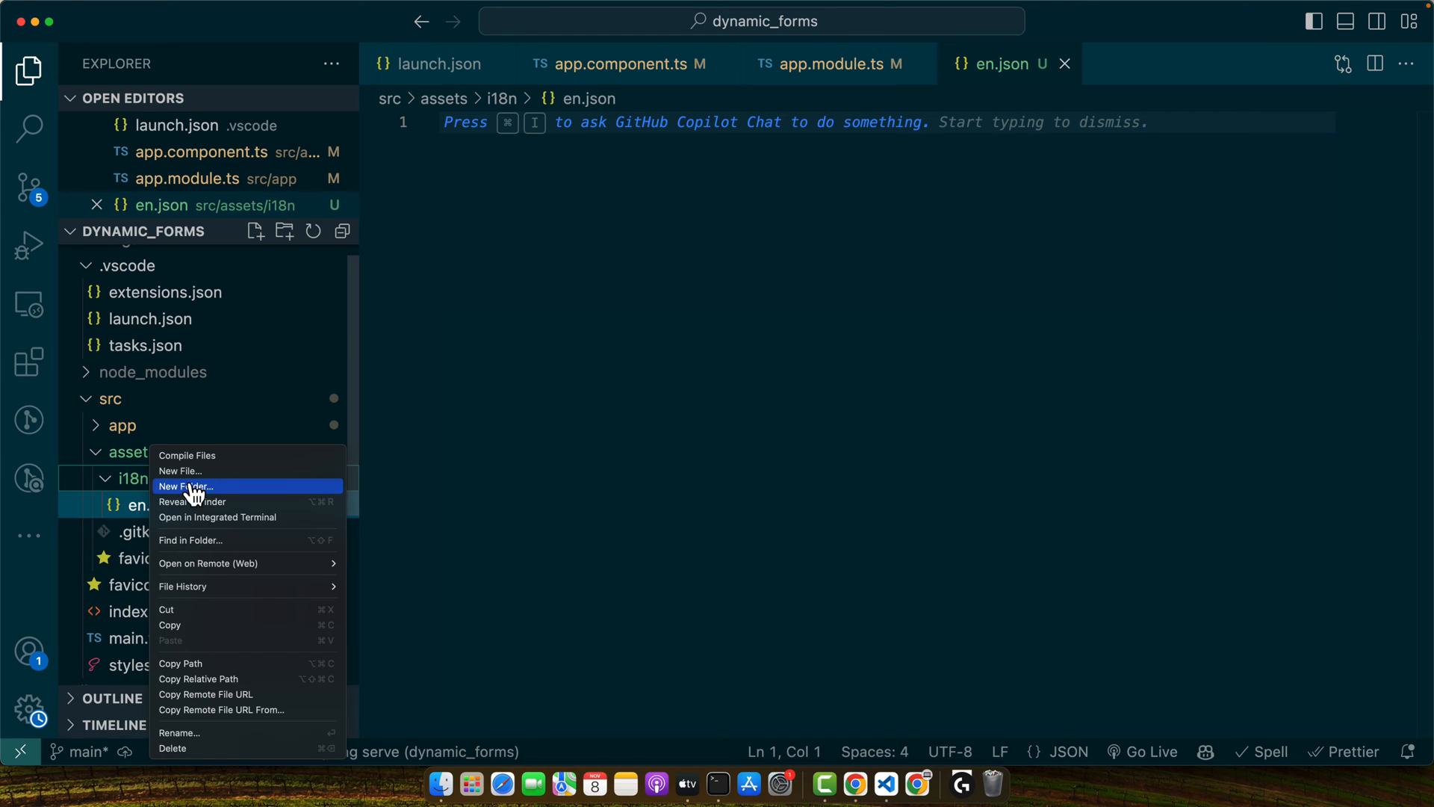
Create es.json in the i18n folder with a Hello key and replace its value with Hola
left_click(181, 471)
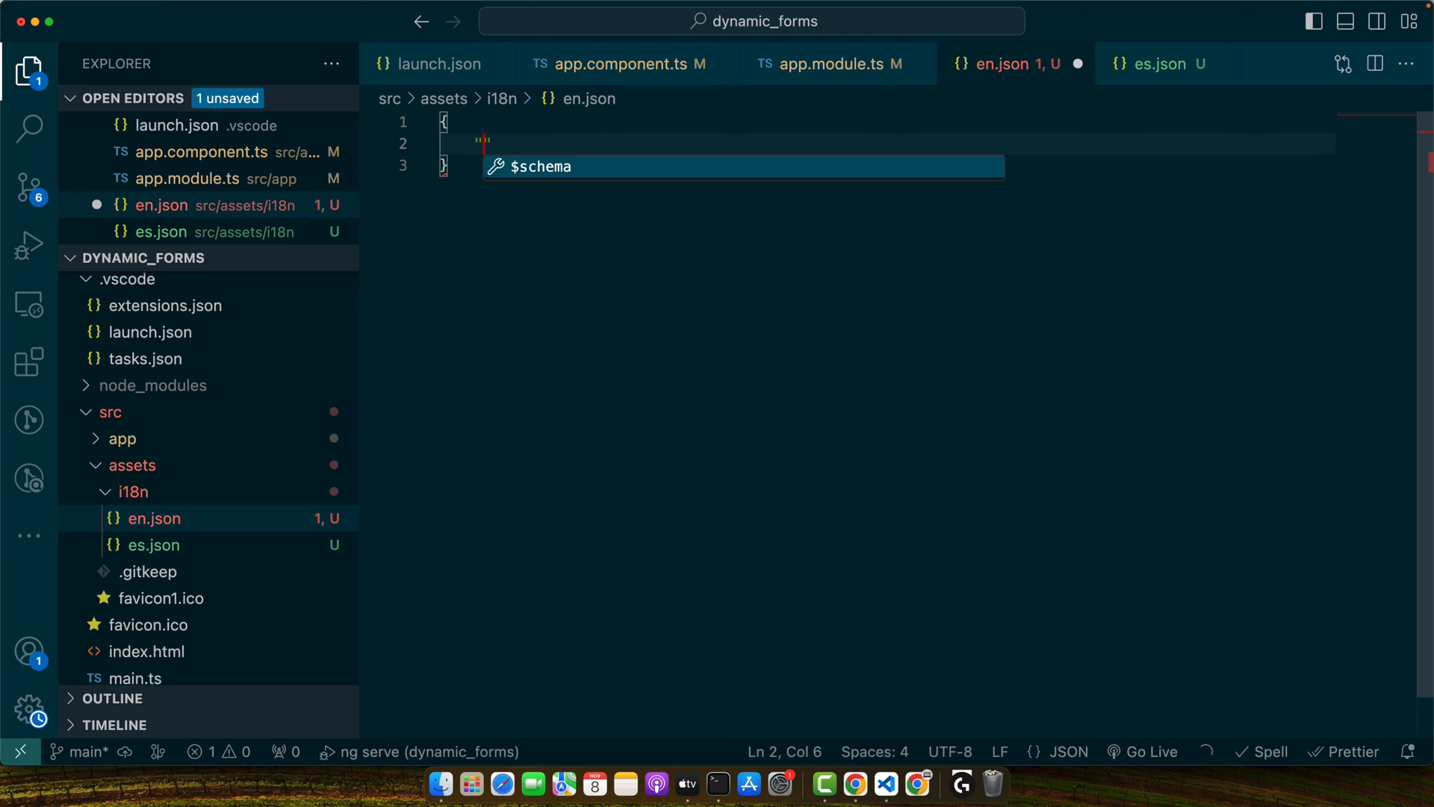
type("\"Hello\": \"Hello\"")
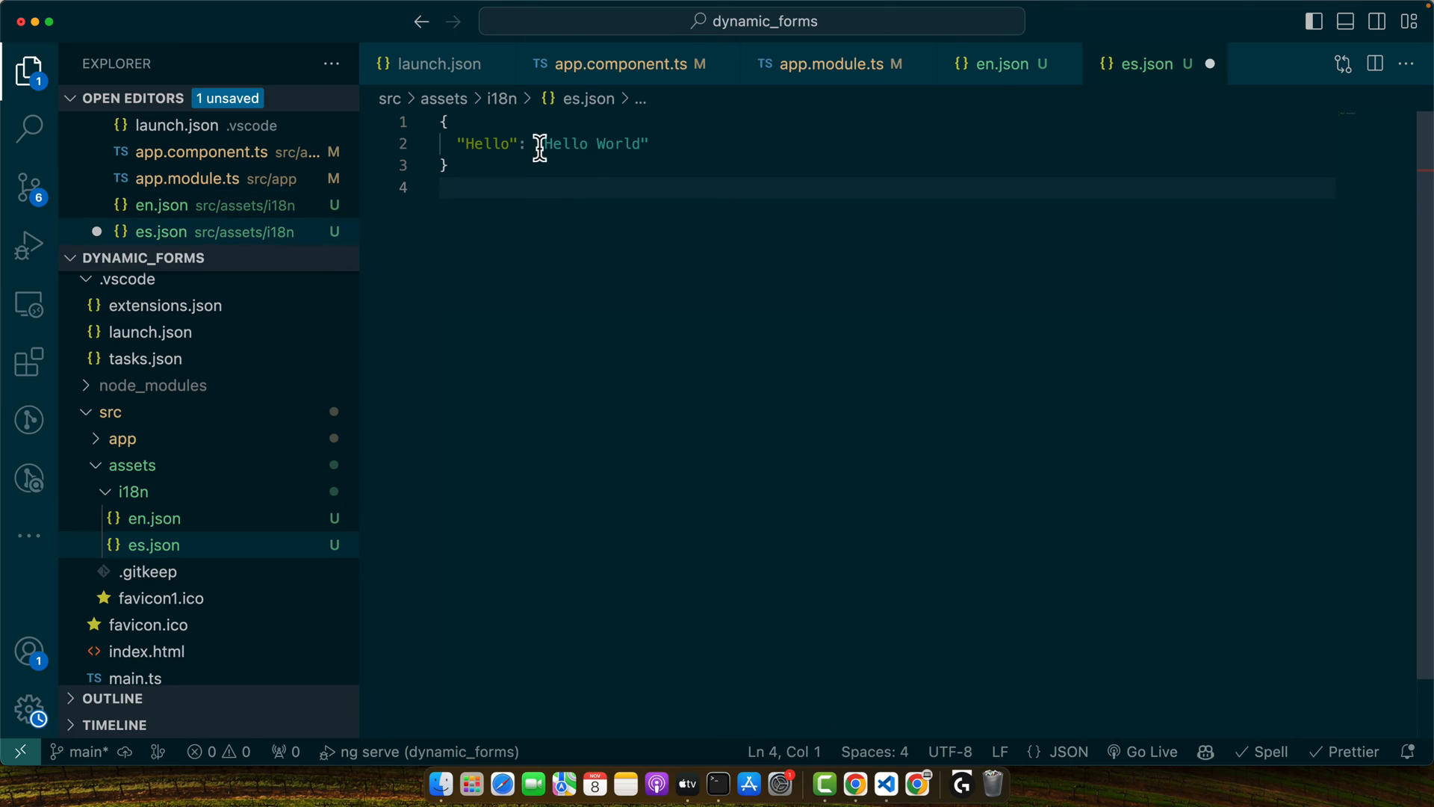
double_click(590, 143)
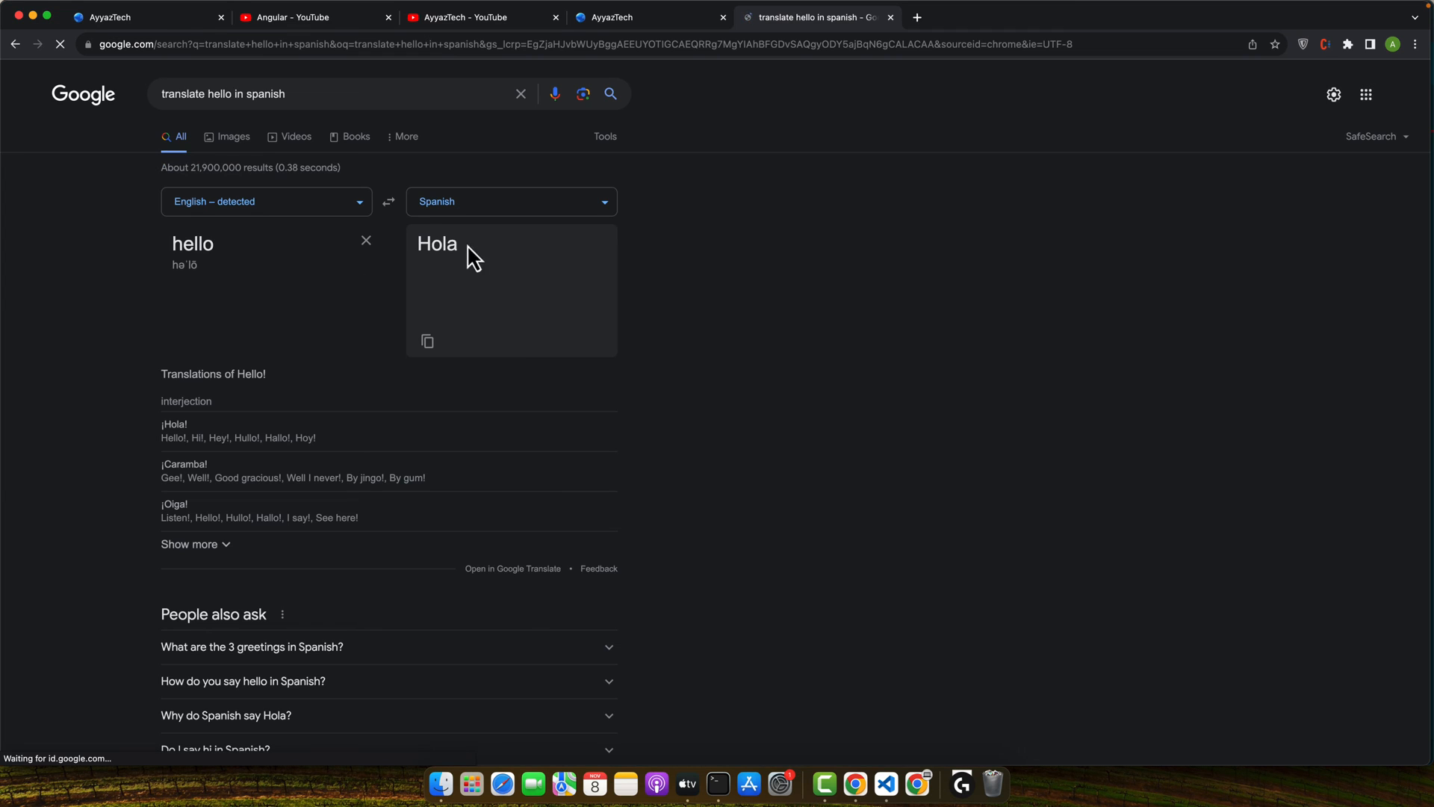
left_click(882, 785)
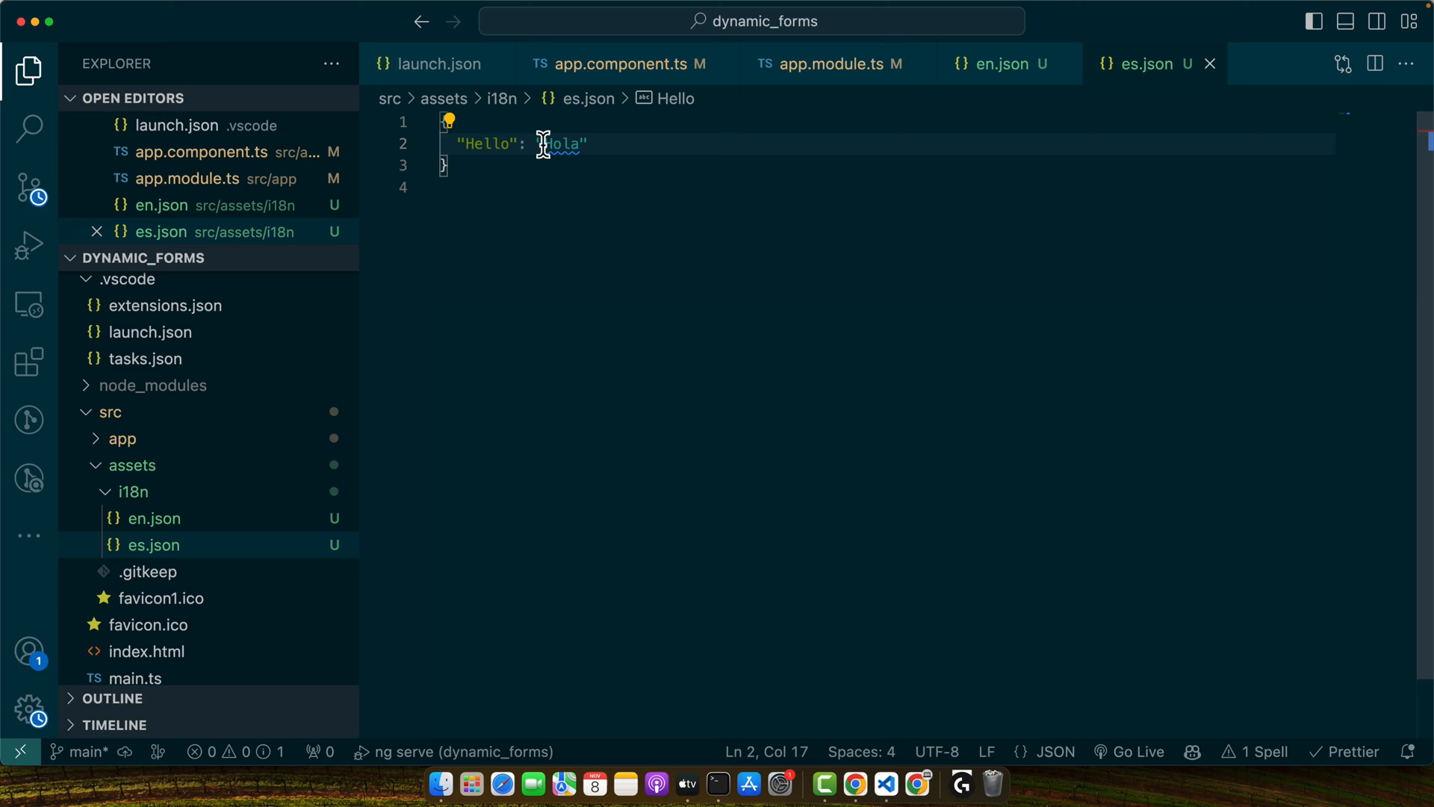
mouse_move(121, 439)
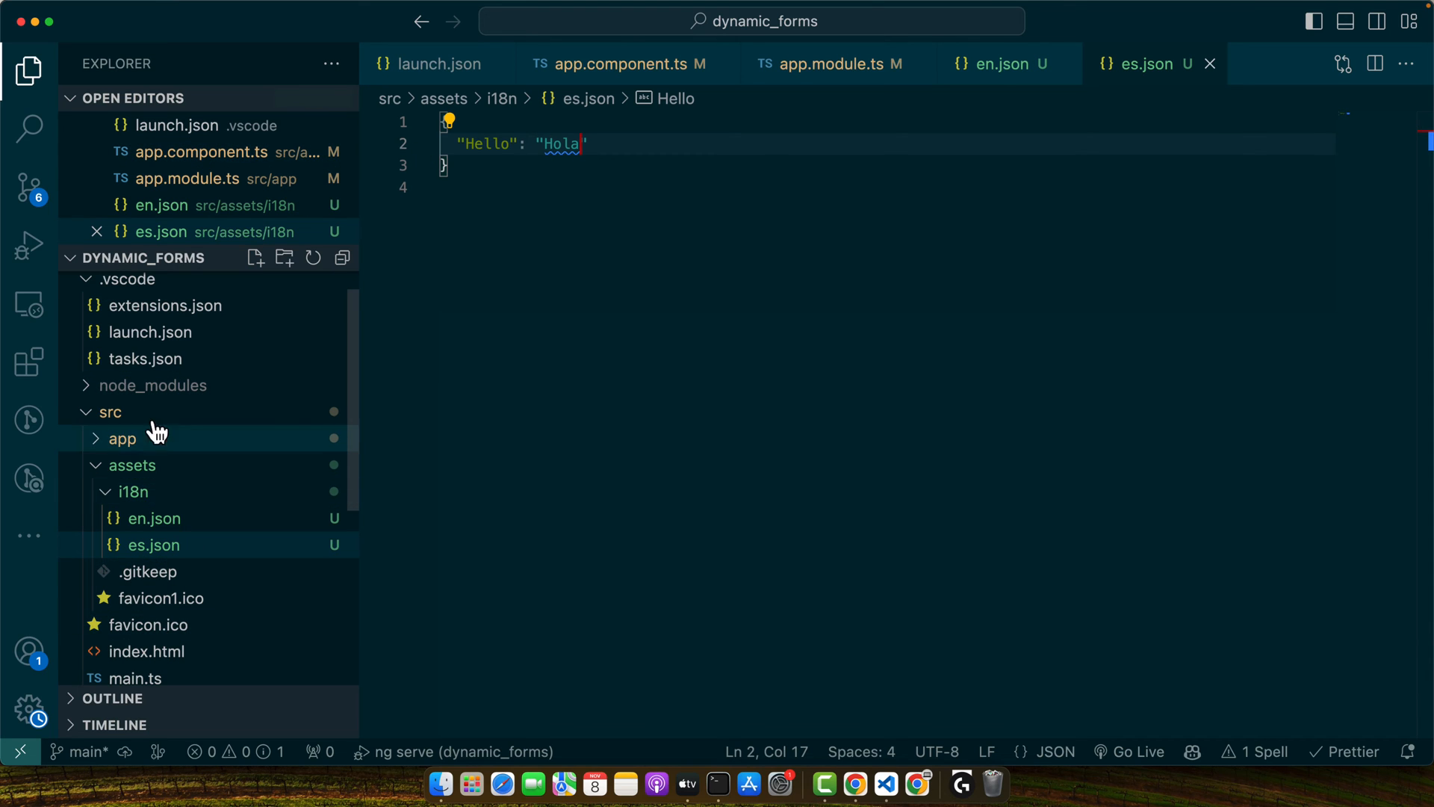
Open app.component.ts and remove the leftover test code from the constructor
left_click(619, 64)
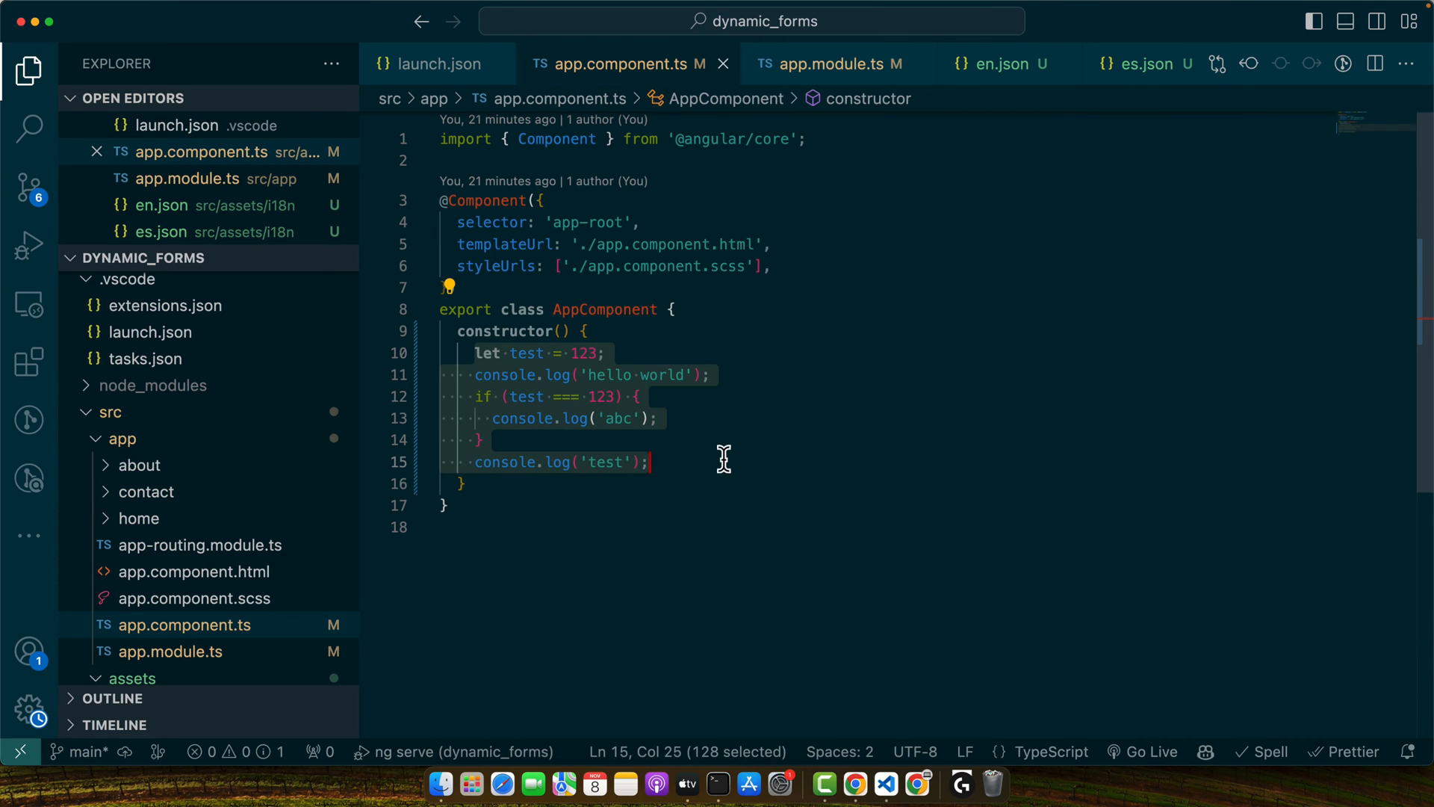
key("Delete")
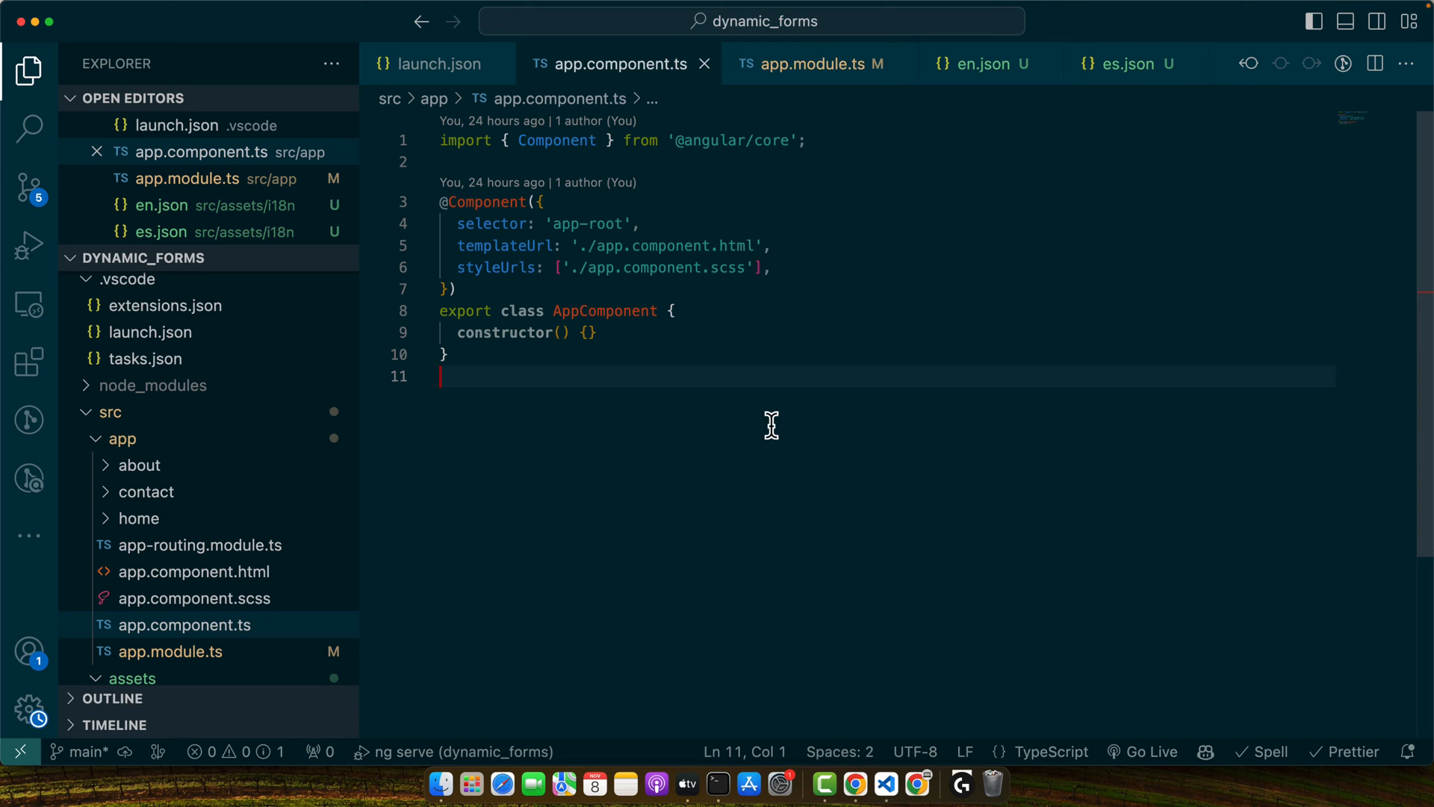
mouse_move(564, 319)
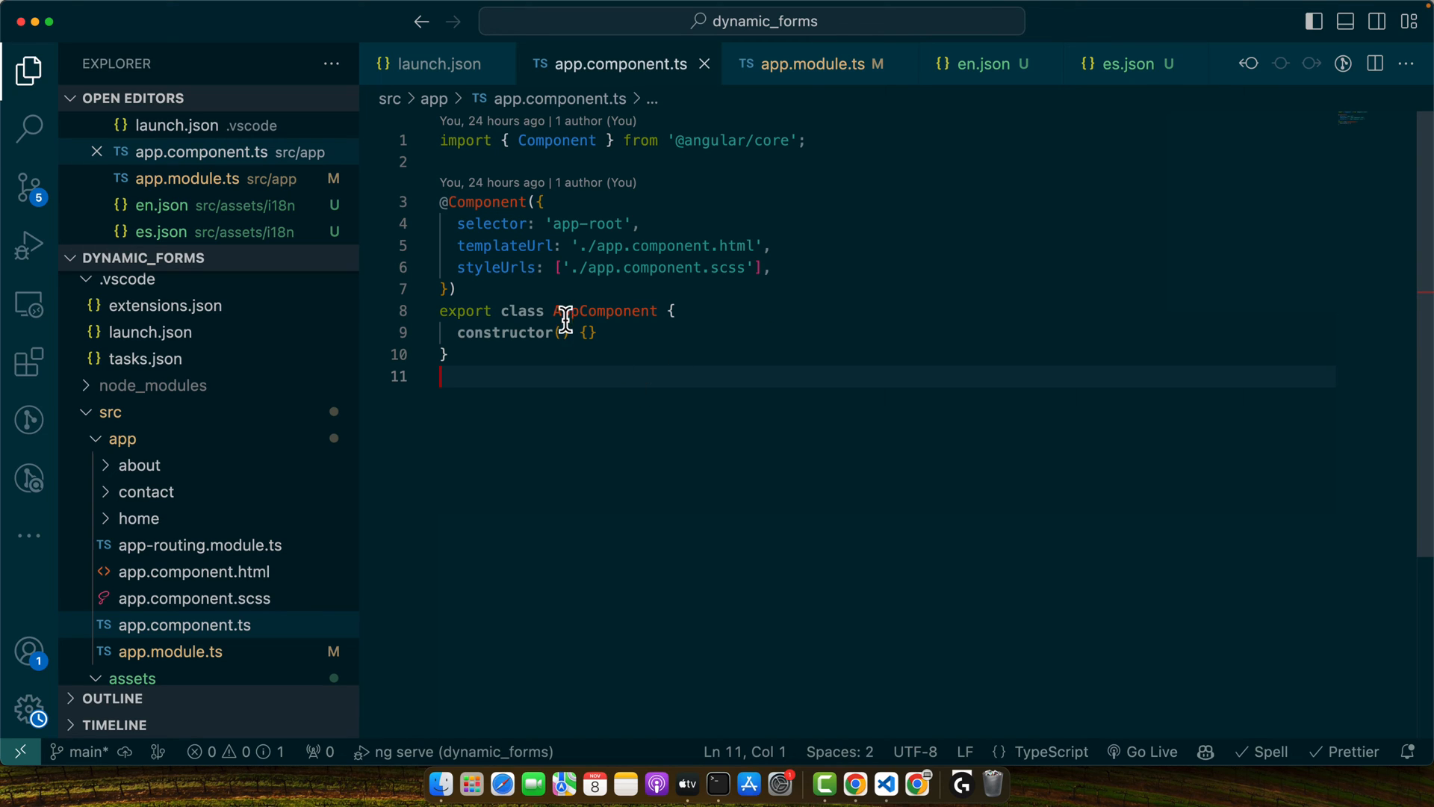
type("private translate: TranslateService")
key("Enter")
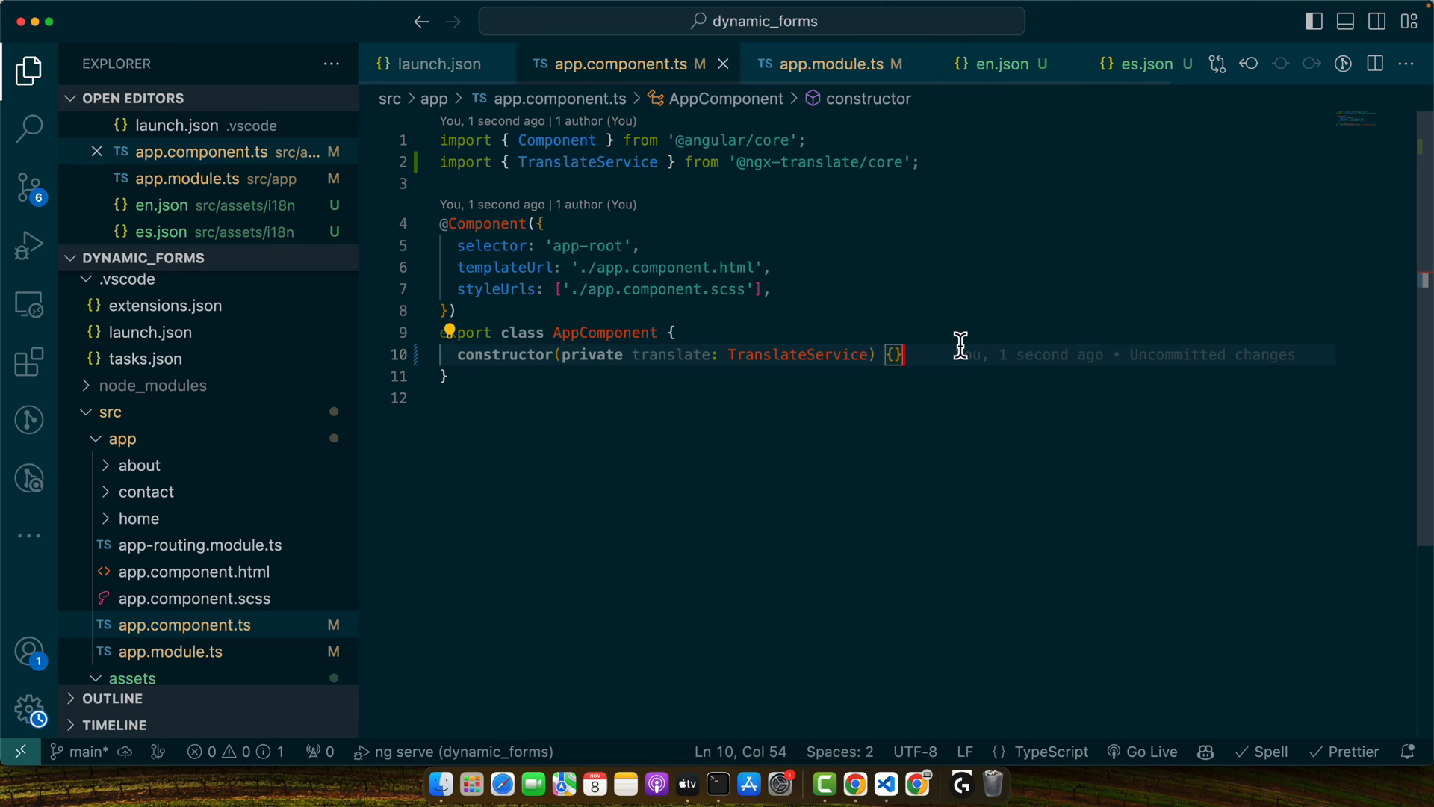
Add a switchLanguage(lang: string) method that calls this.translate.use(lang)
type("switchLanguage(language: string) {")
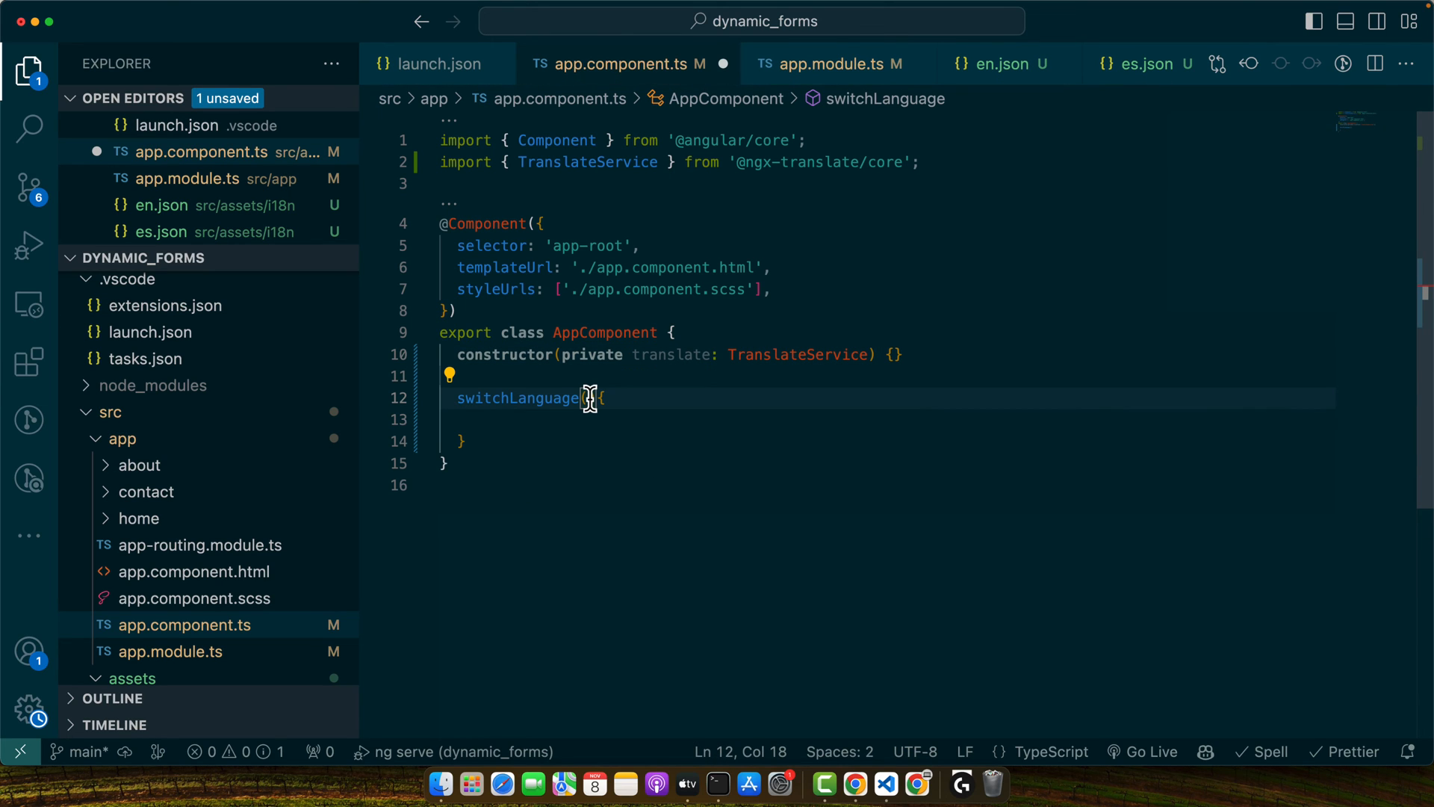
type("lang: string")
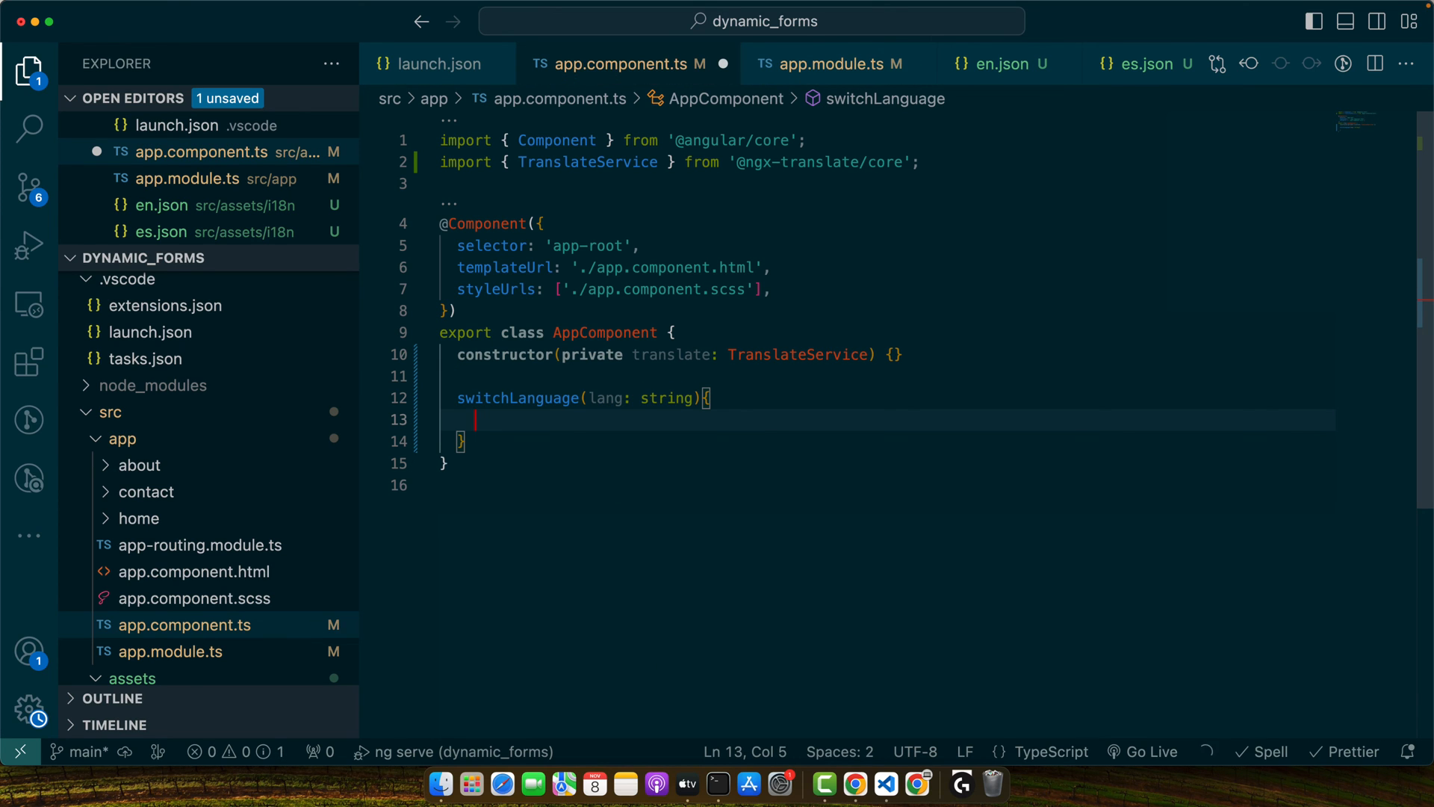
type("this.translate.use(lang);")
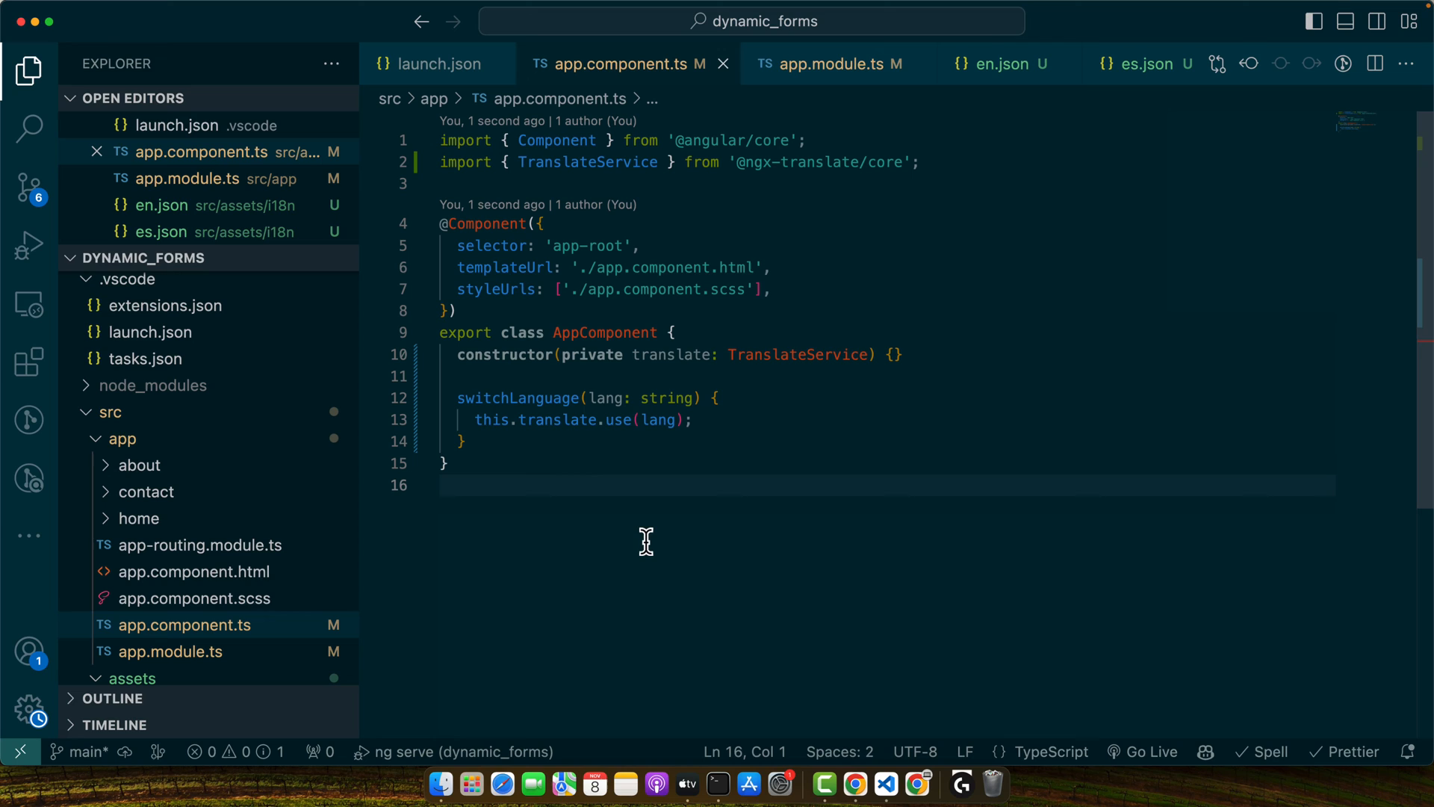
mouse_move(741, 599)
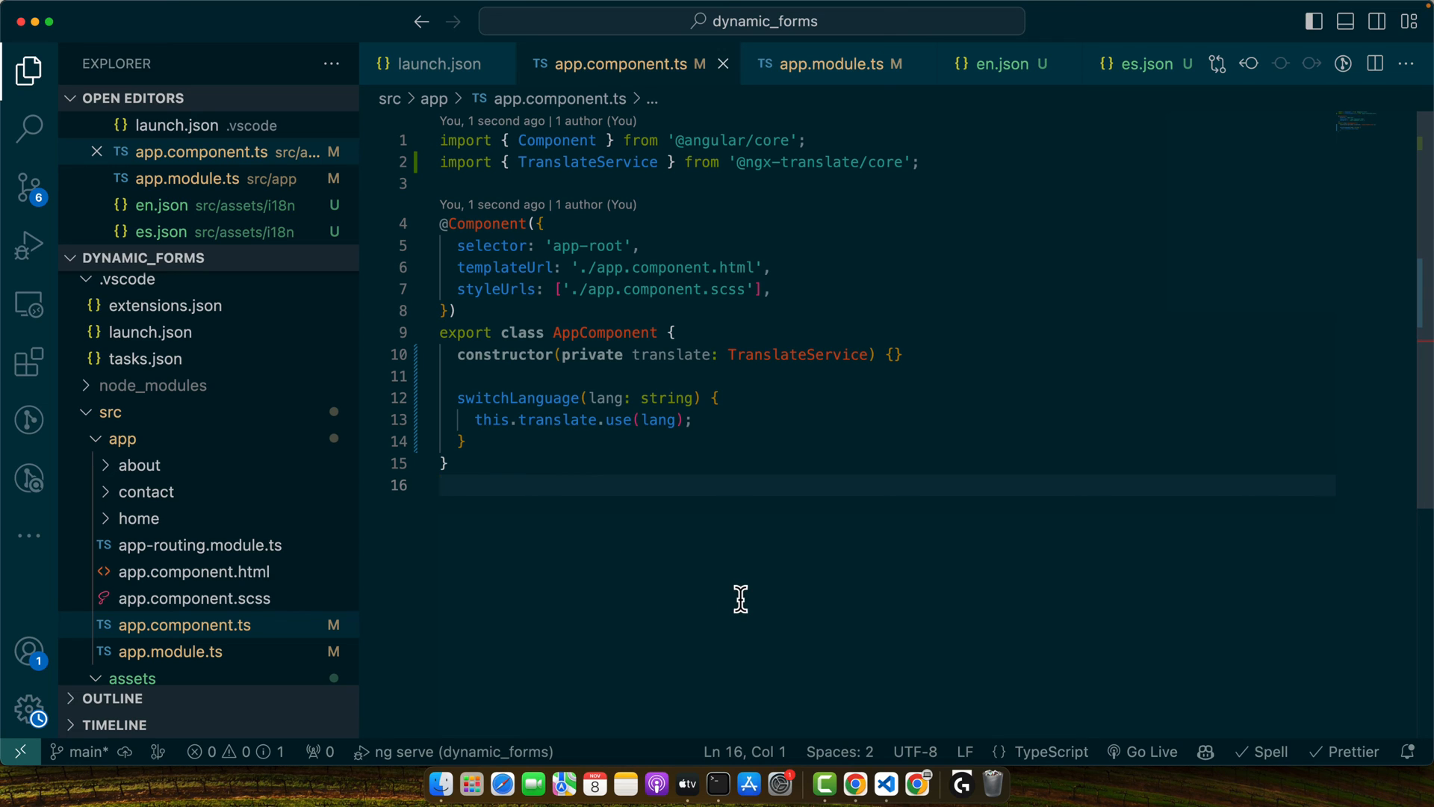
mouse_move(891, 618)
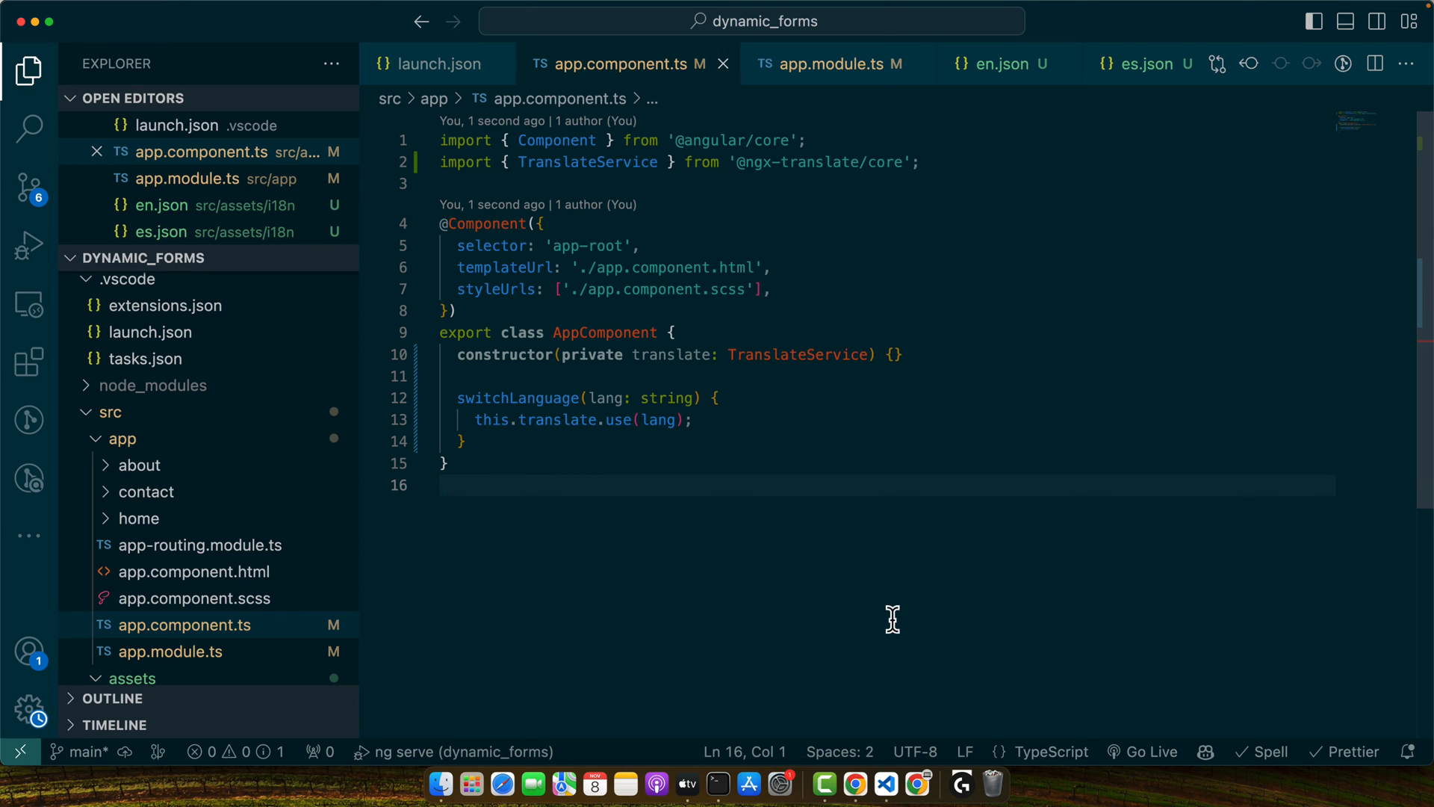
mouse_move(211, 570)
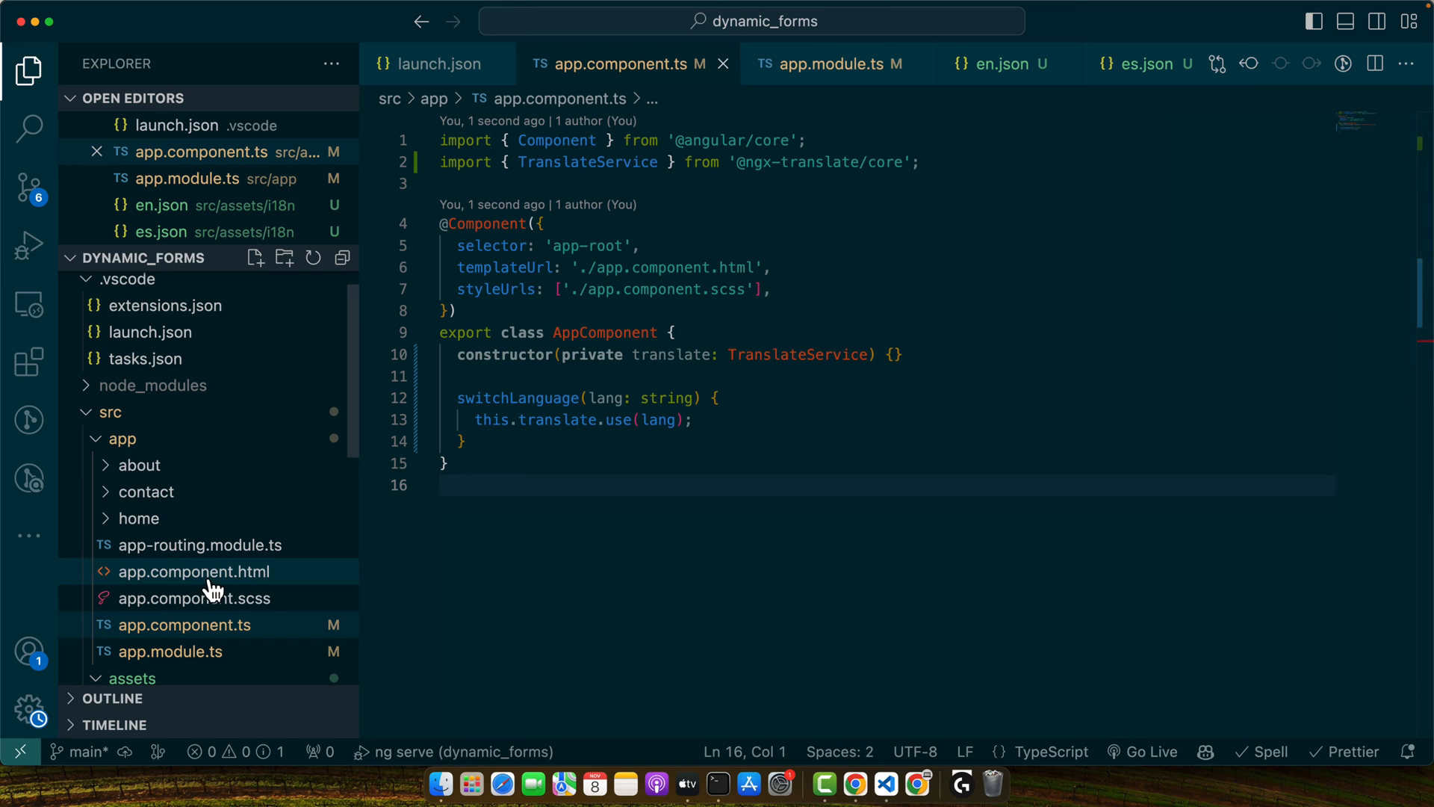
mouse_move(645, 461)
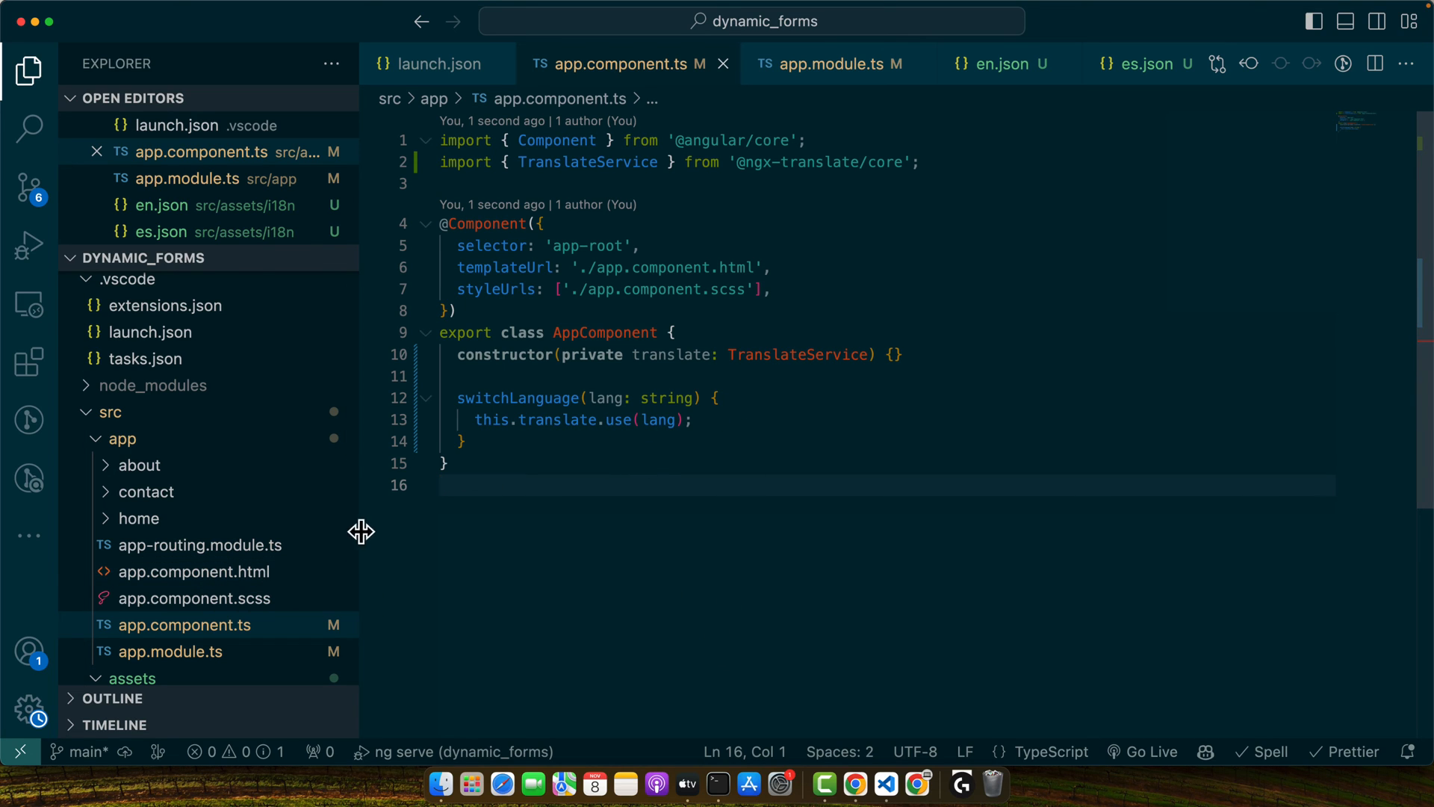
mouse_move(465, 541)
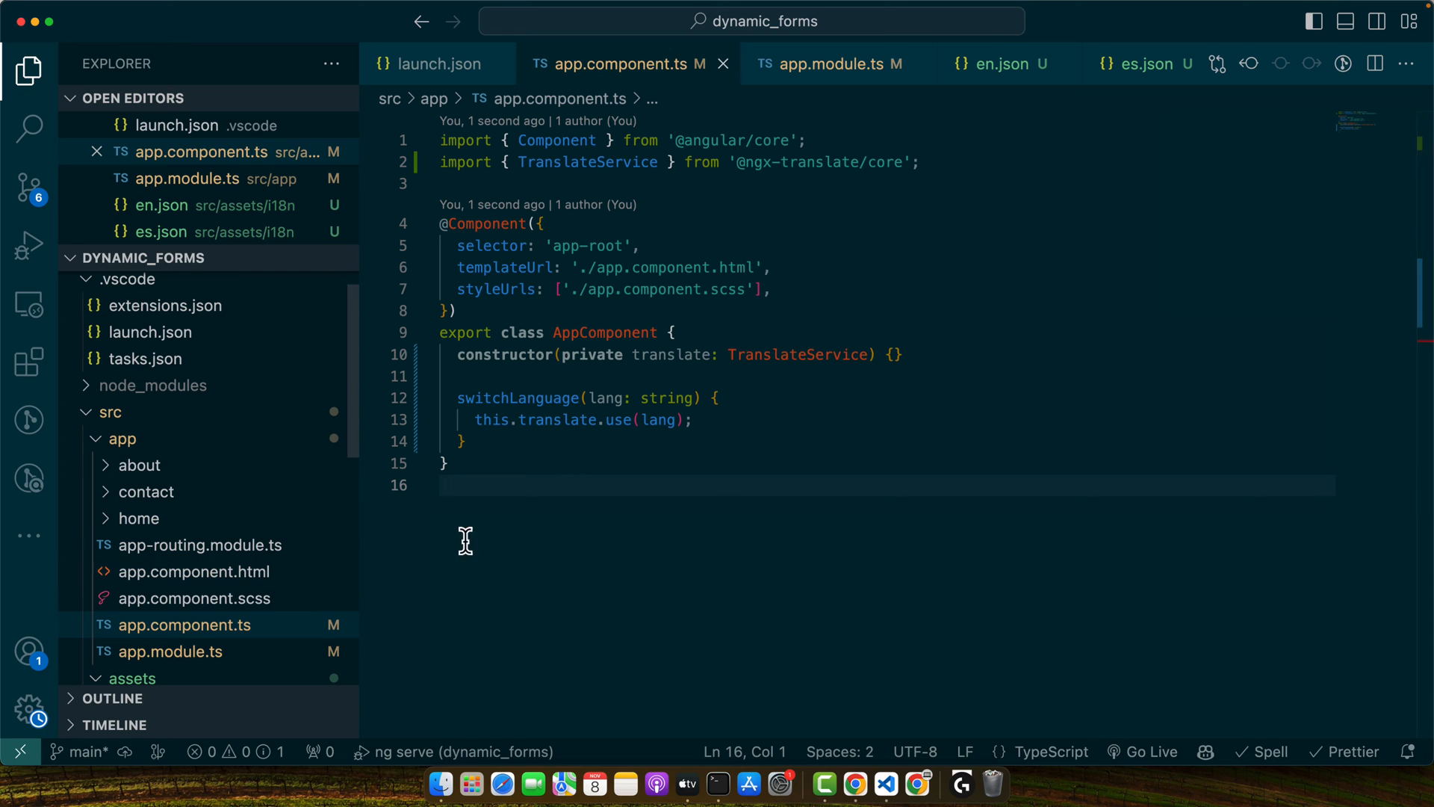
mouse_move(193, 570)
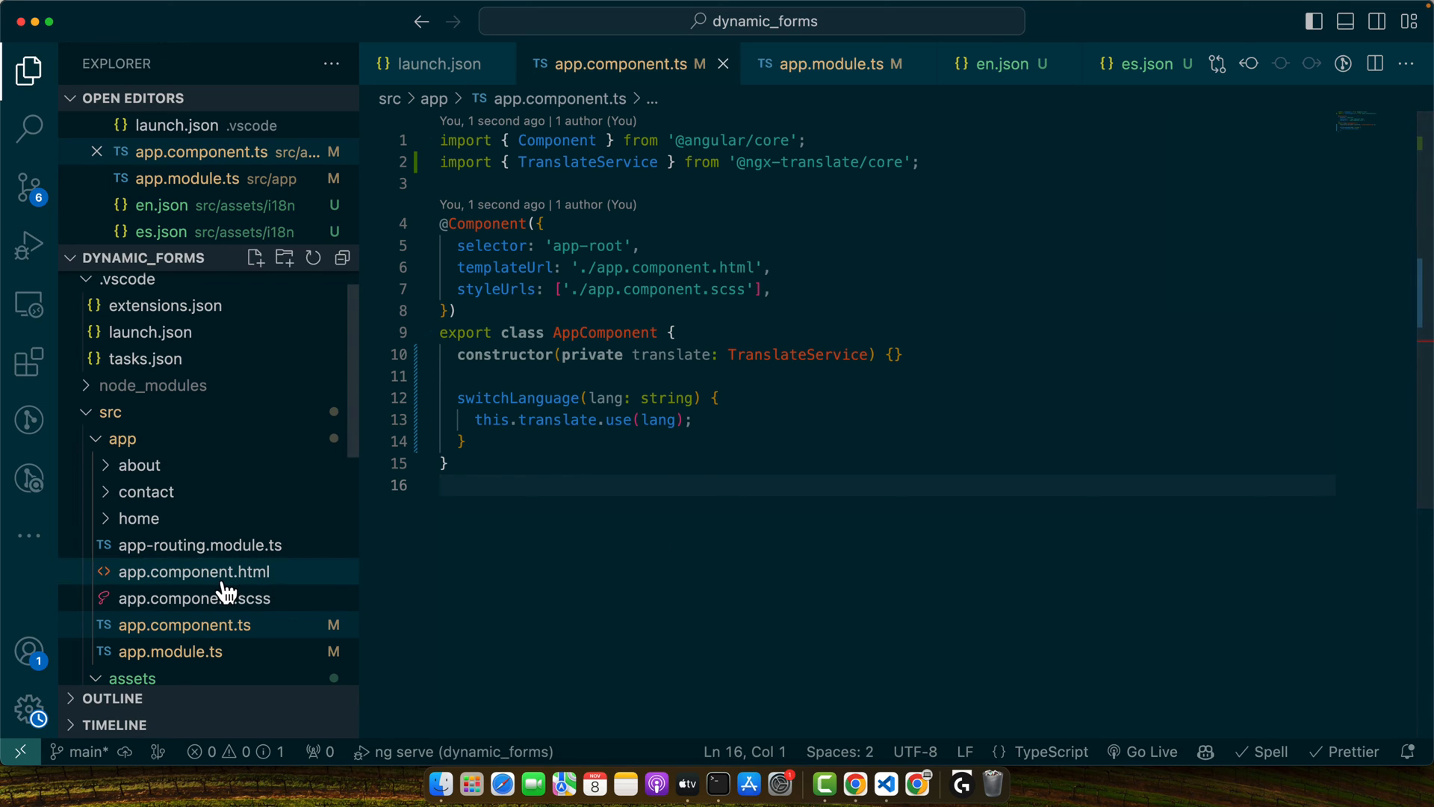
In app.component.html, make the heading show {{ 'Hello' | translate }}
left_click(193, 571)
type("<h1></h1>")
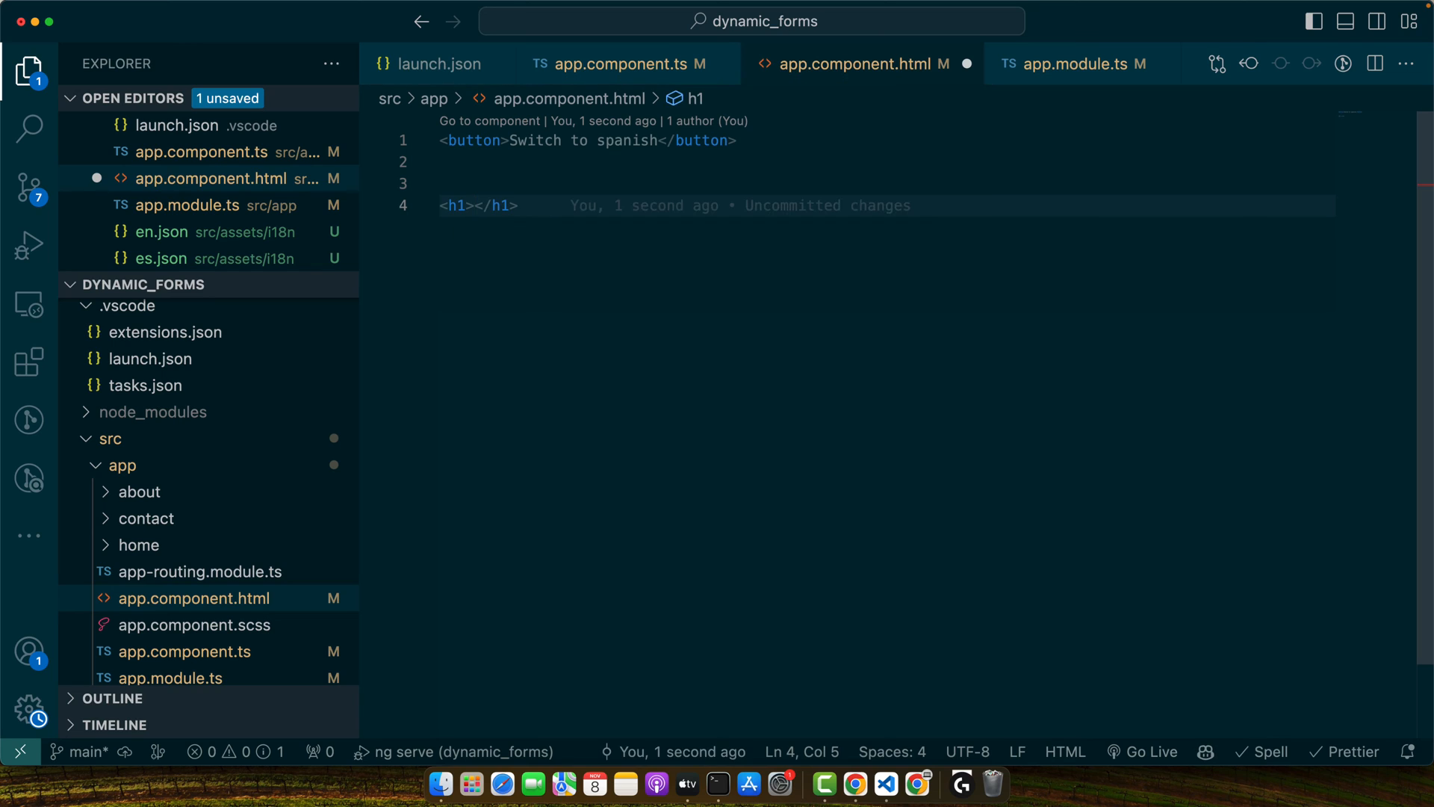
type("{{}}}")
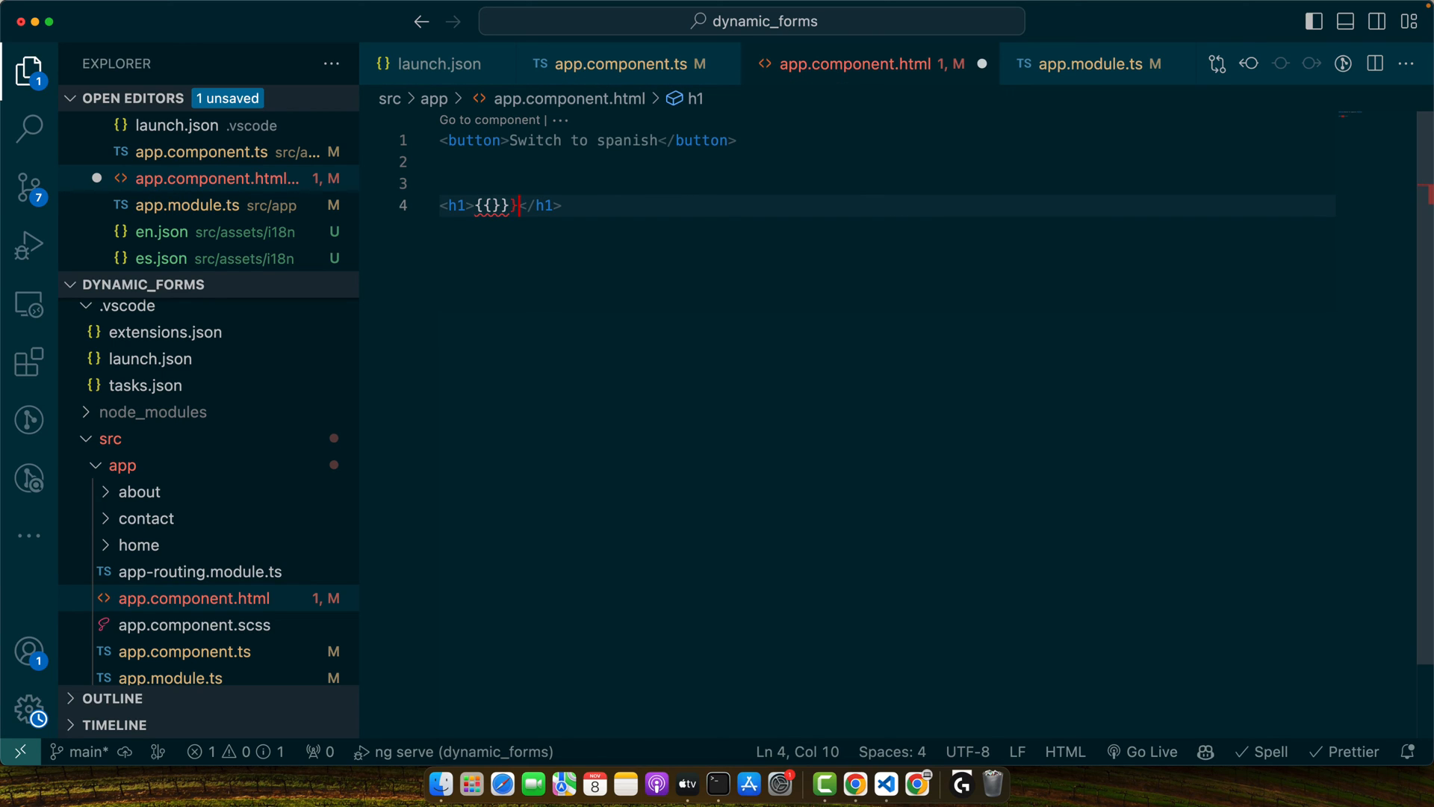
type("'Hello'")
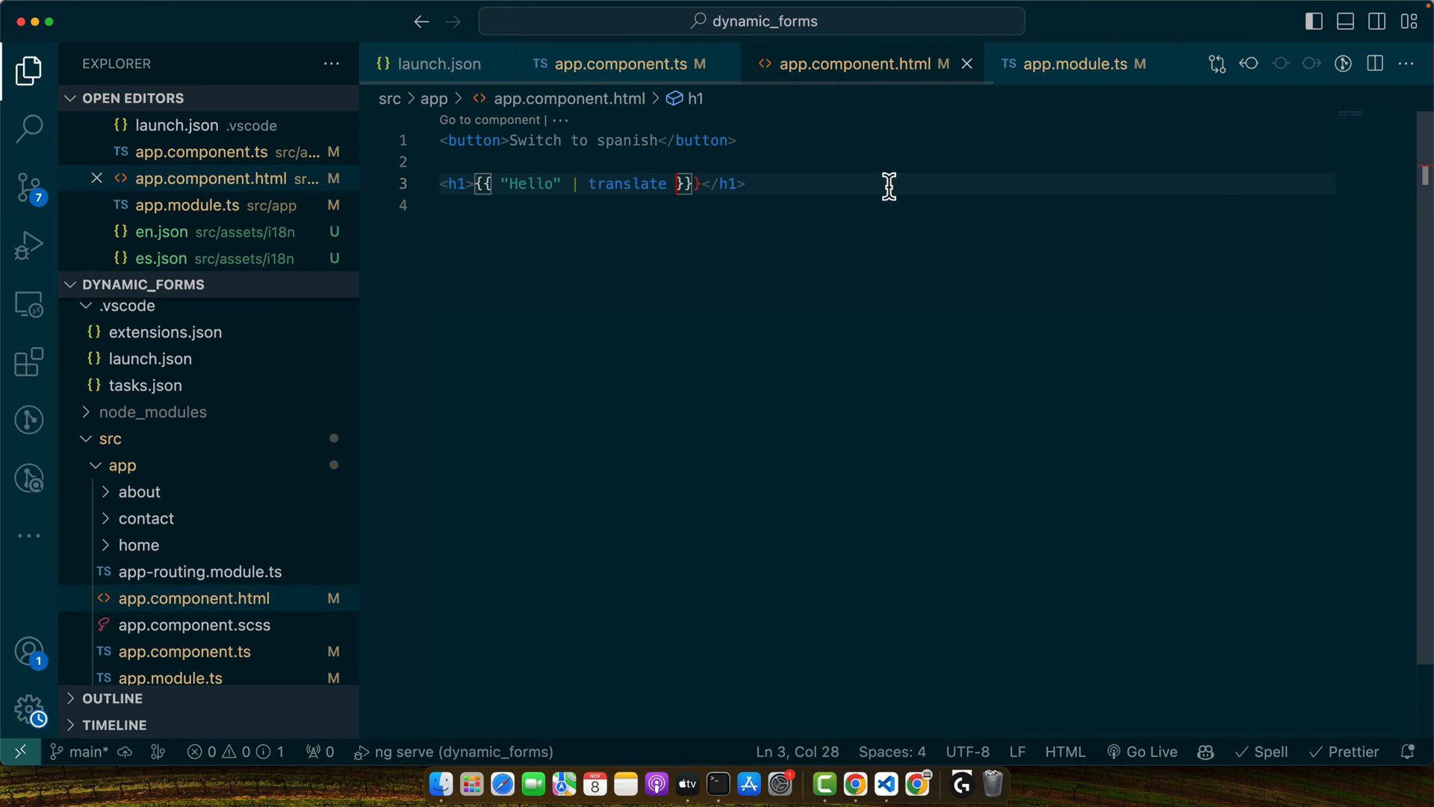
Bind the Switch to spanish button's (click) to switchLanguage('es')
type("click)=\"switchLanguage")
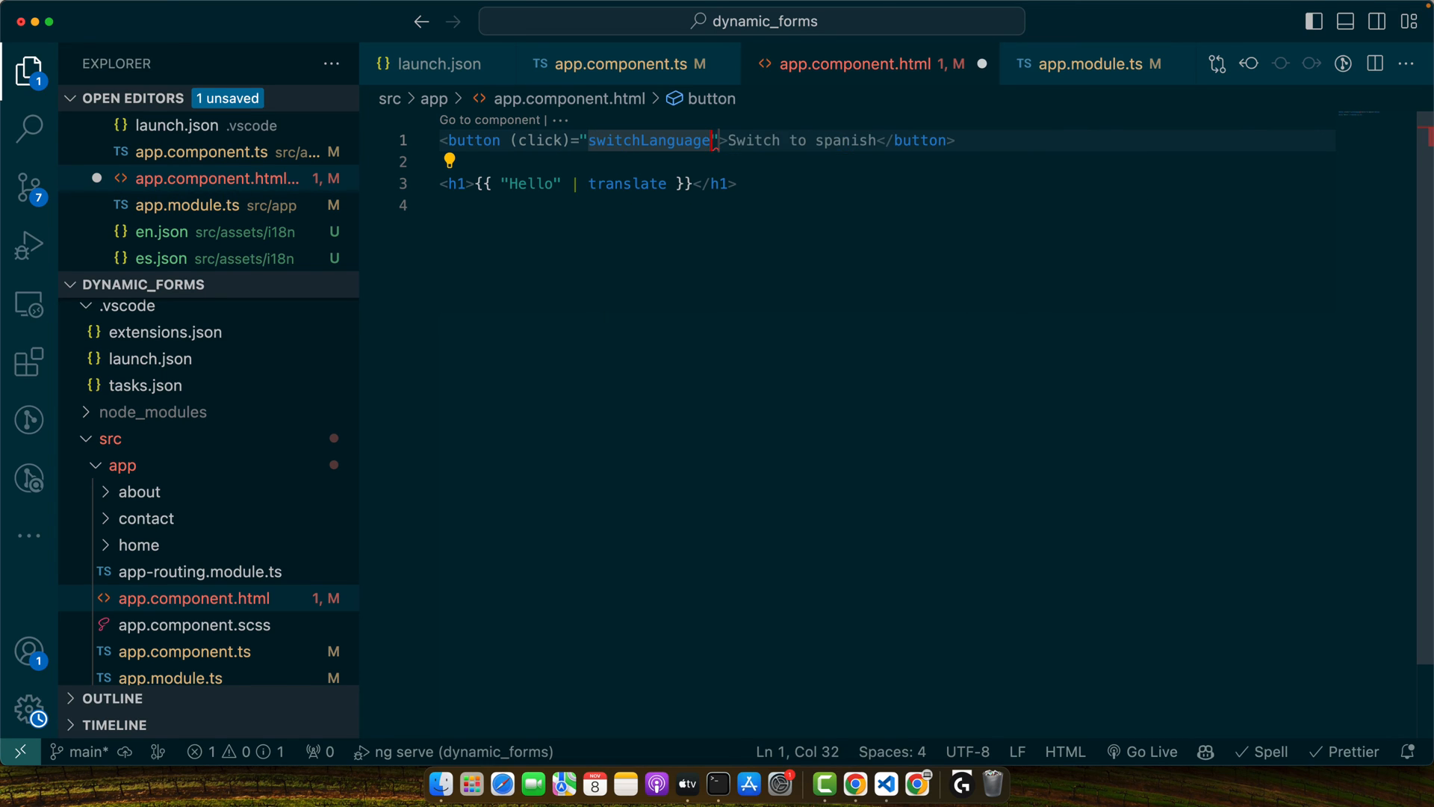
type("('sp'")
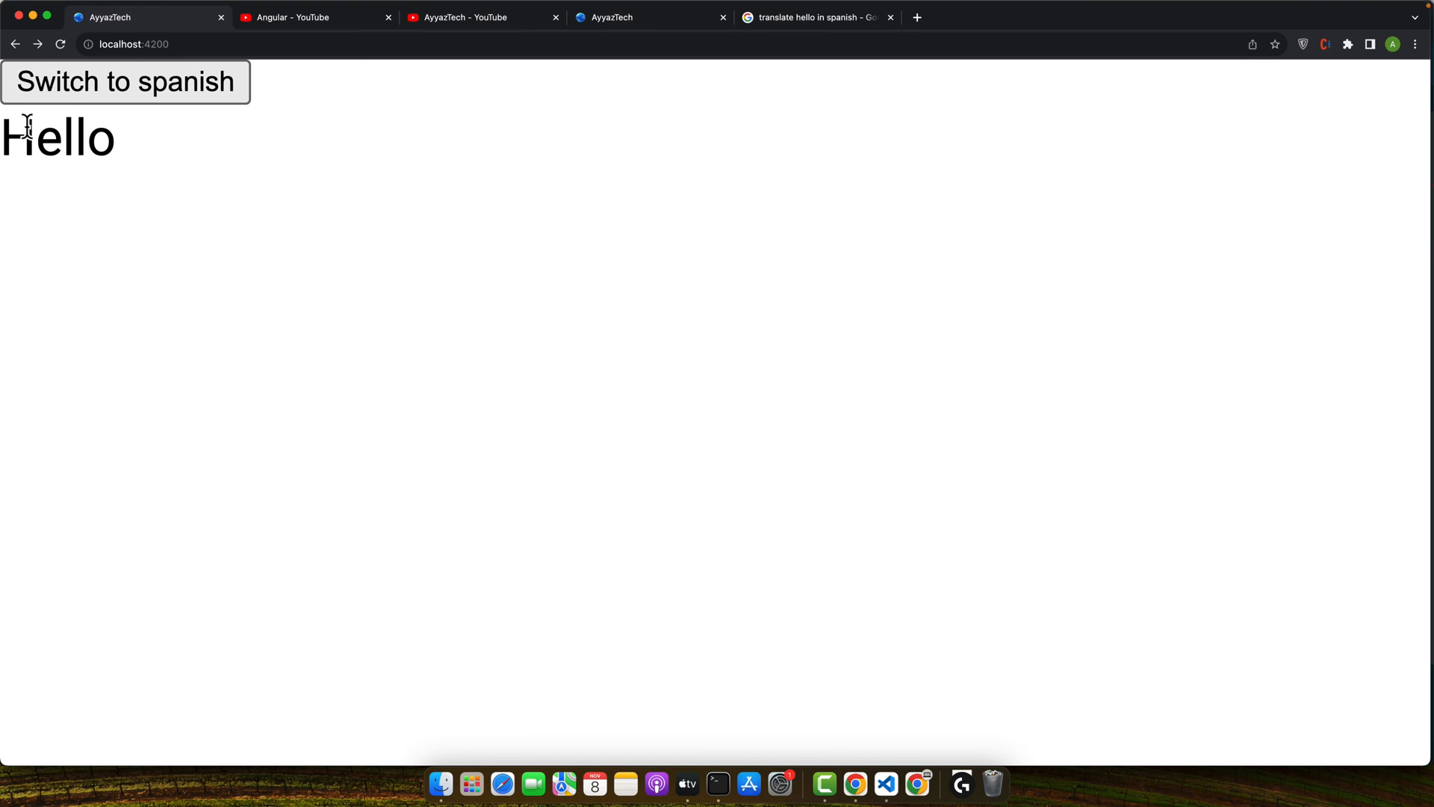
Switch the running app's heading to Spanish so it reads Hola, then return to the editor
left_click(125, 80)
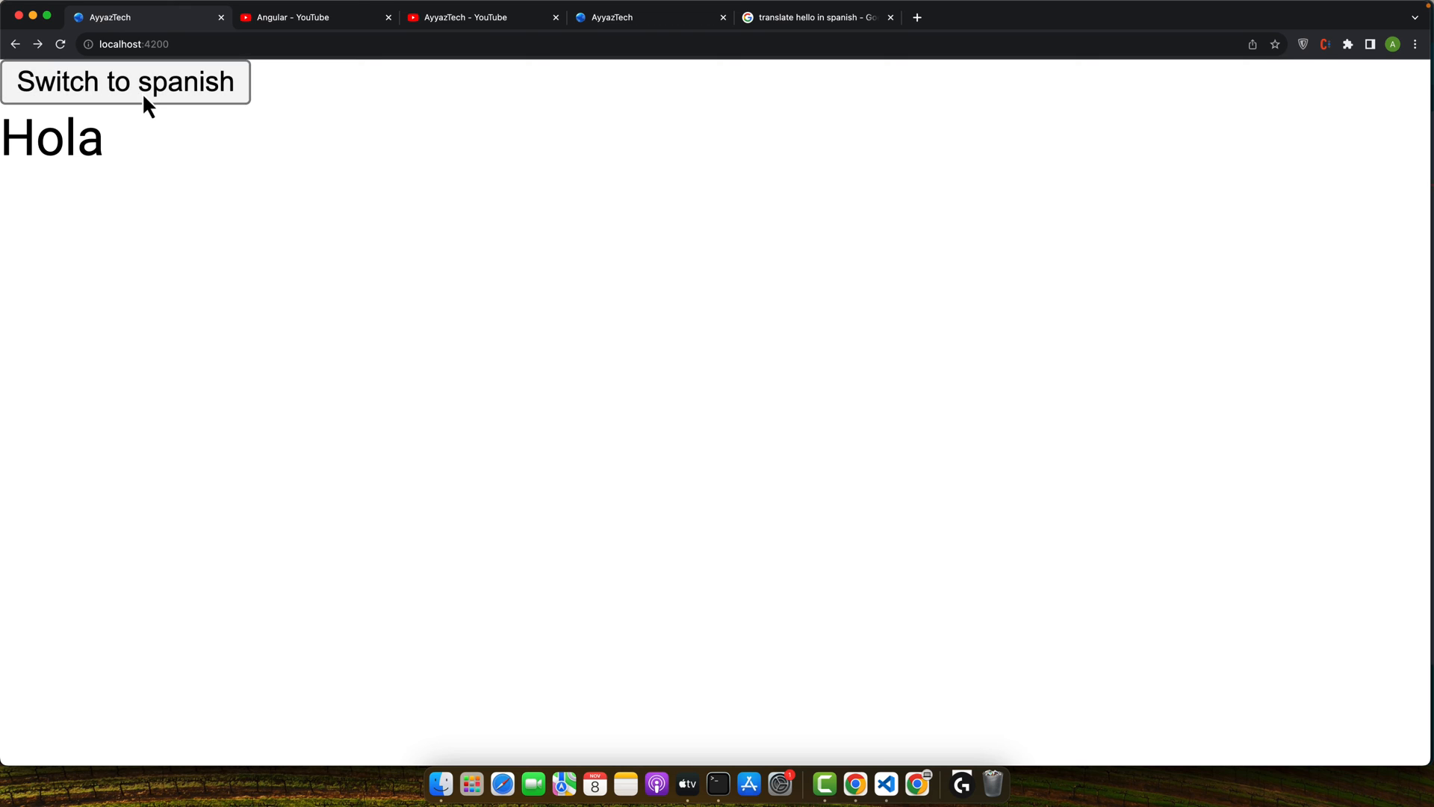
left_click(882, 784)
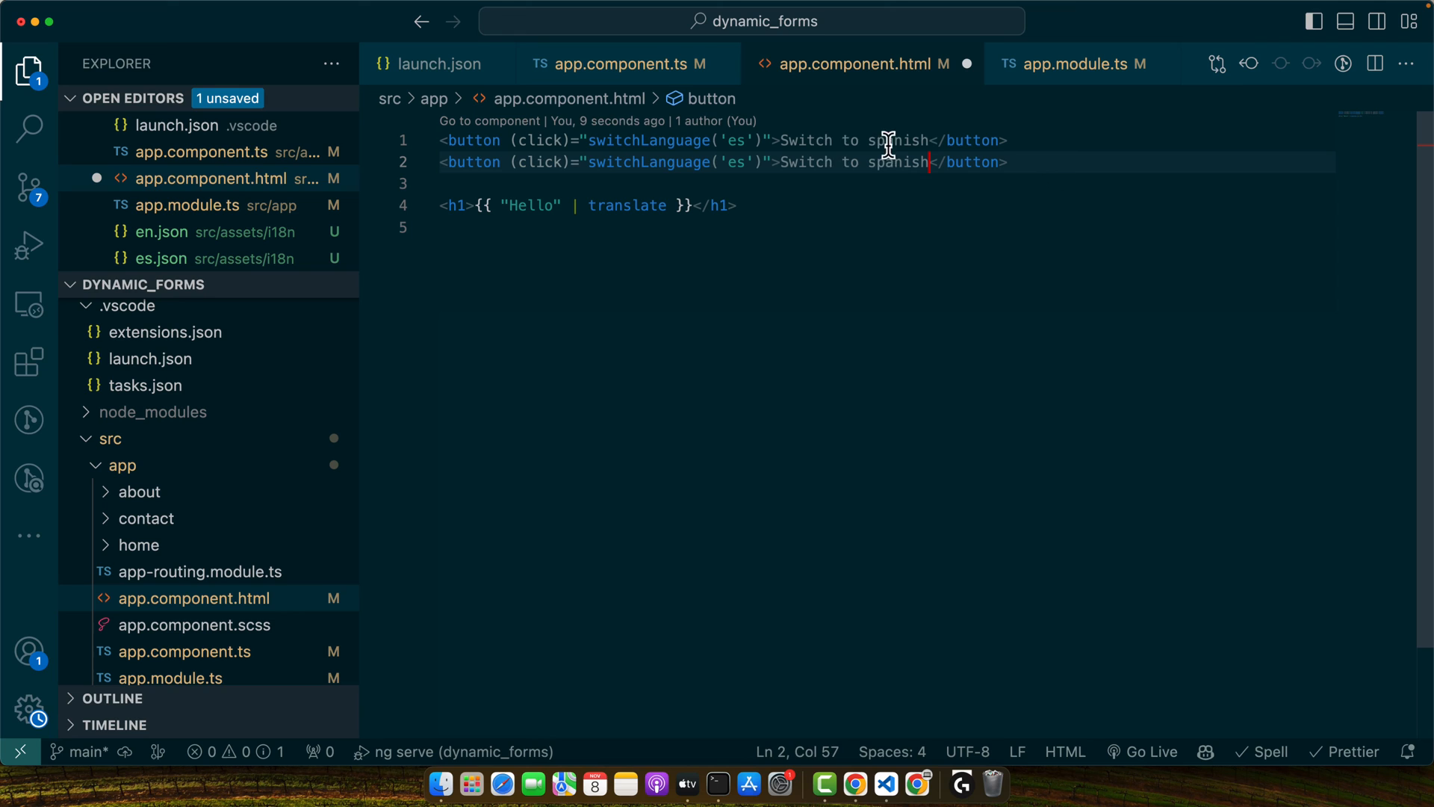
Relabel the duplicated button from 'Switch to spanish' to 'Switch to English'
double_click(897, 161)
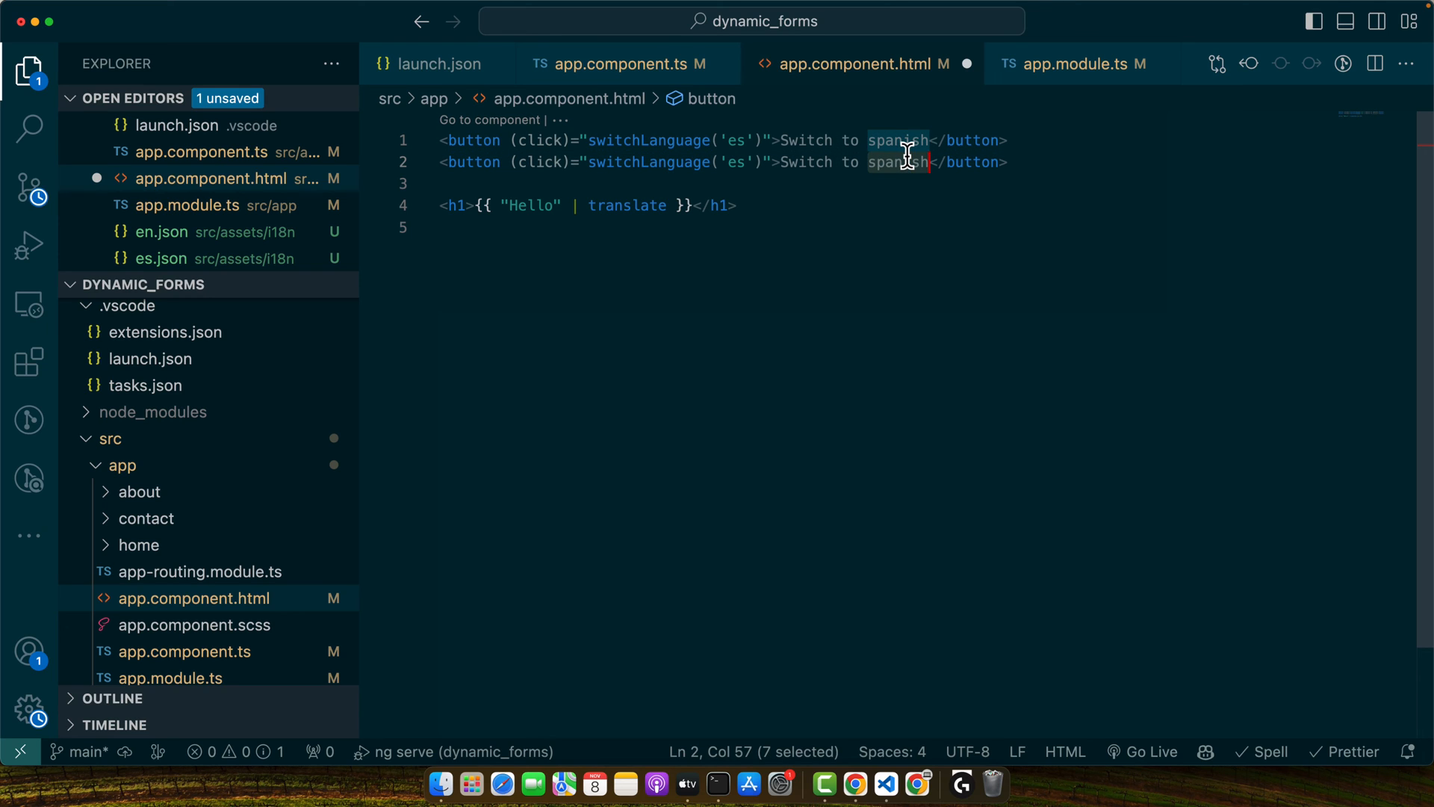
type("English")
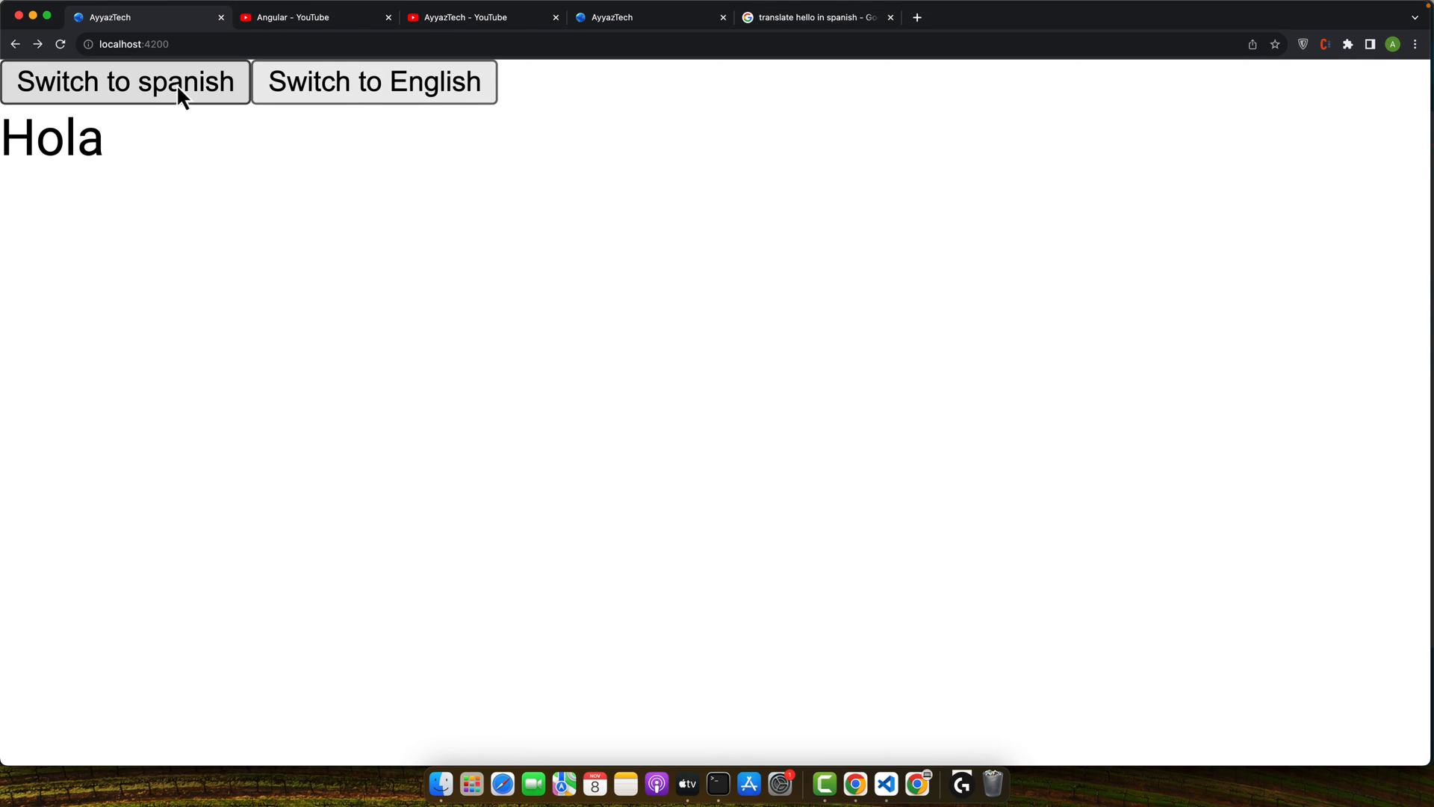
Switch the heading back to English so it reads Hello World
left_click(373, 81)
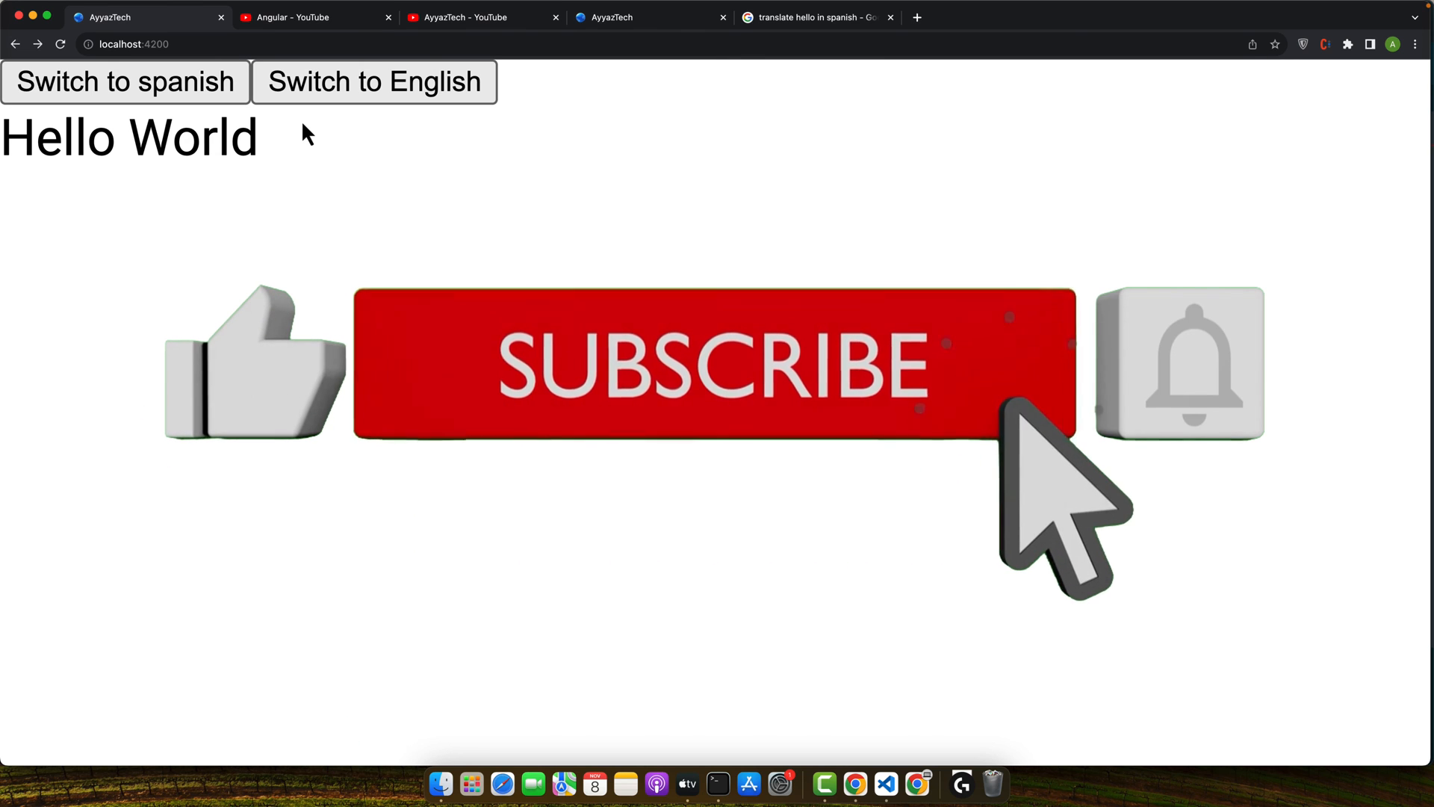
mouse_move(1271, 792)
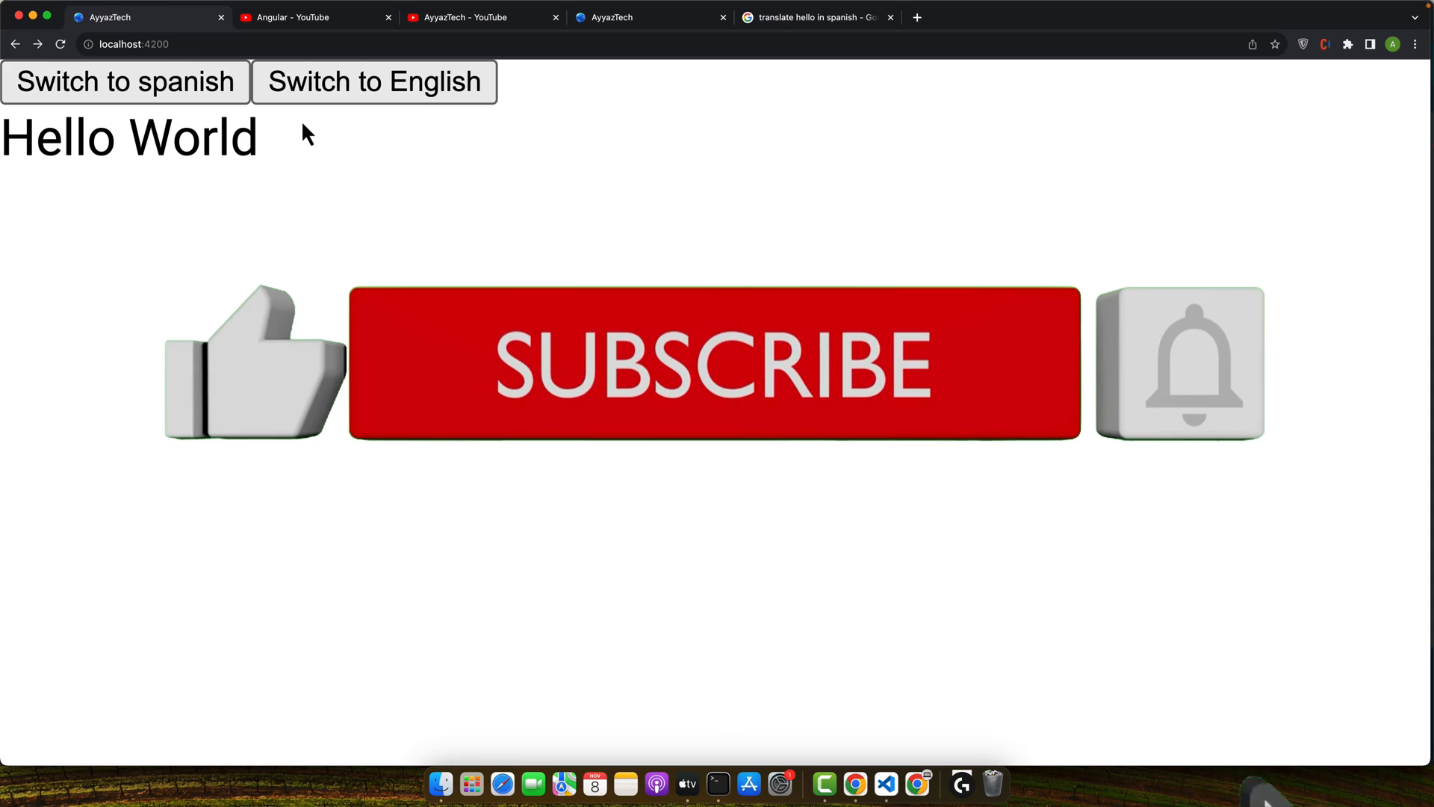